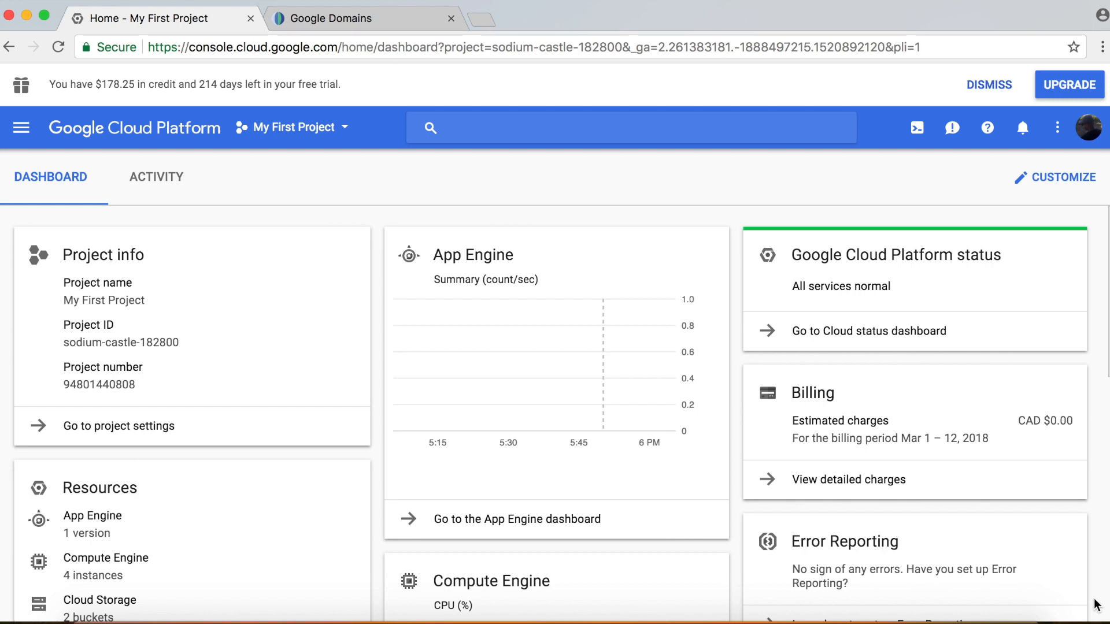
pyautogui.moveTo(99, 172)
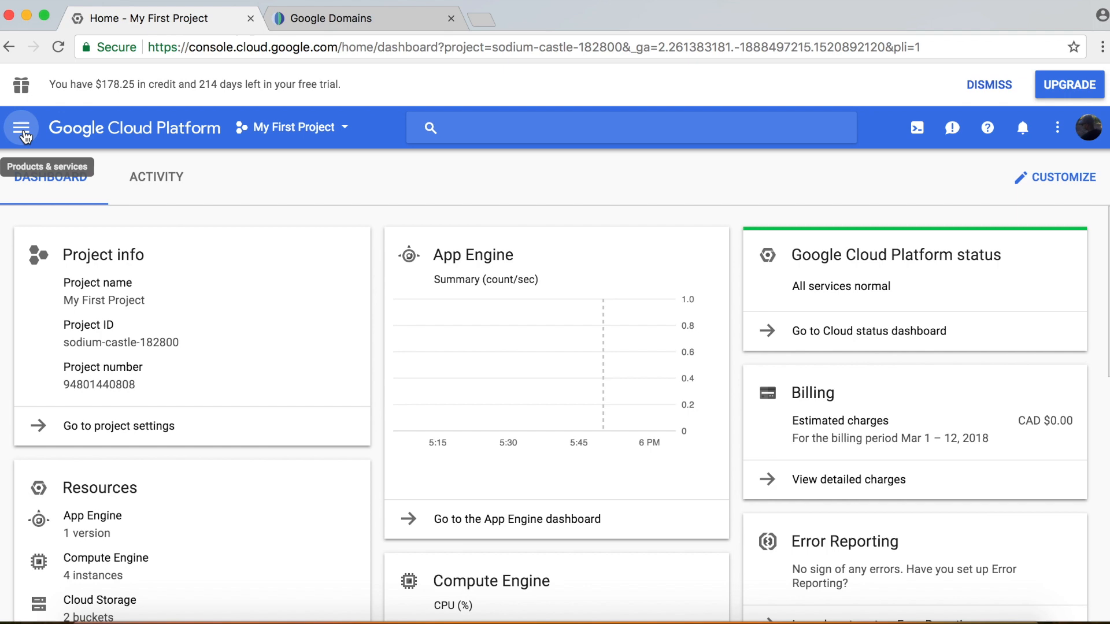
# Step: Bring up the Cloud Storage browser listing wpbucket01 and begin creating a new bucket
pyautogui.click(21, 127)
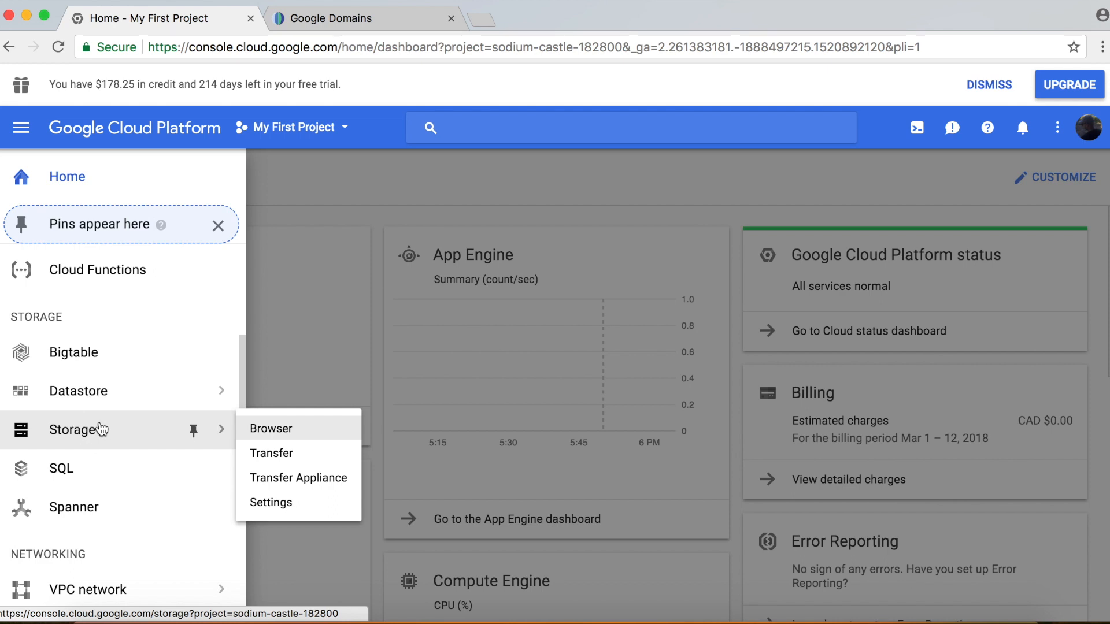
pyautogui.click(271, 428)
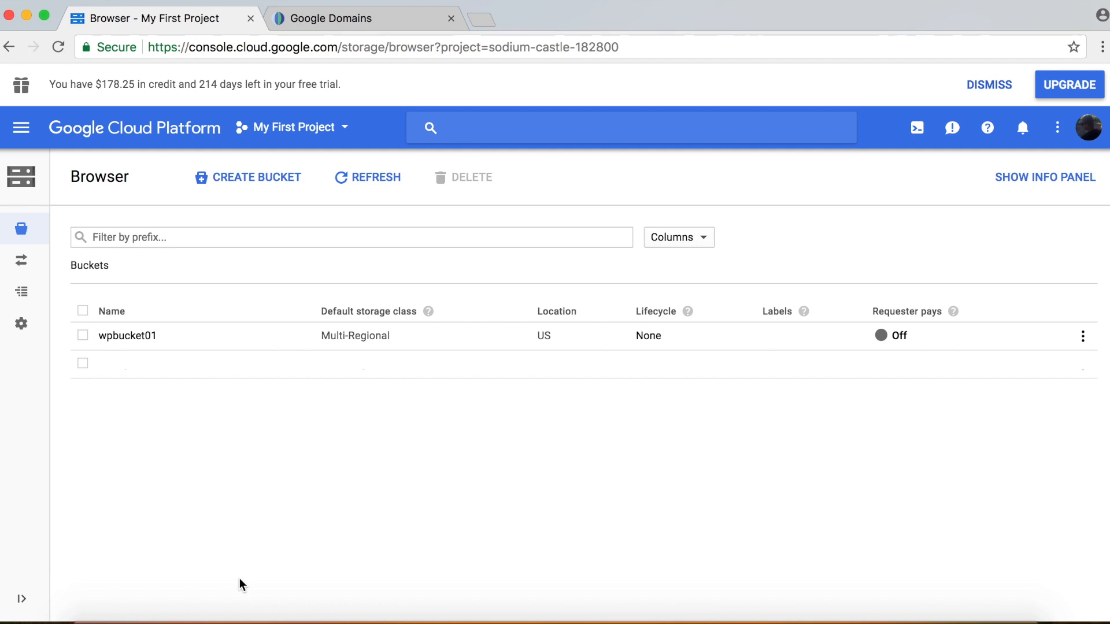
pyautogui.moveTo(257, 176)
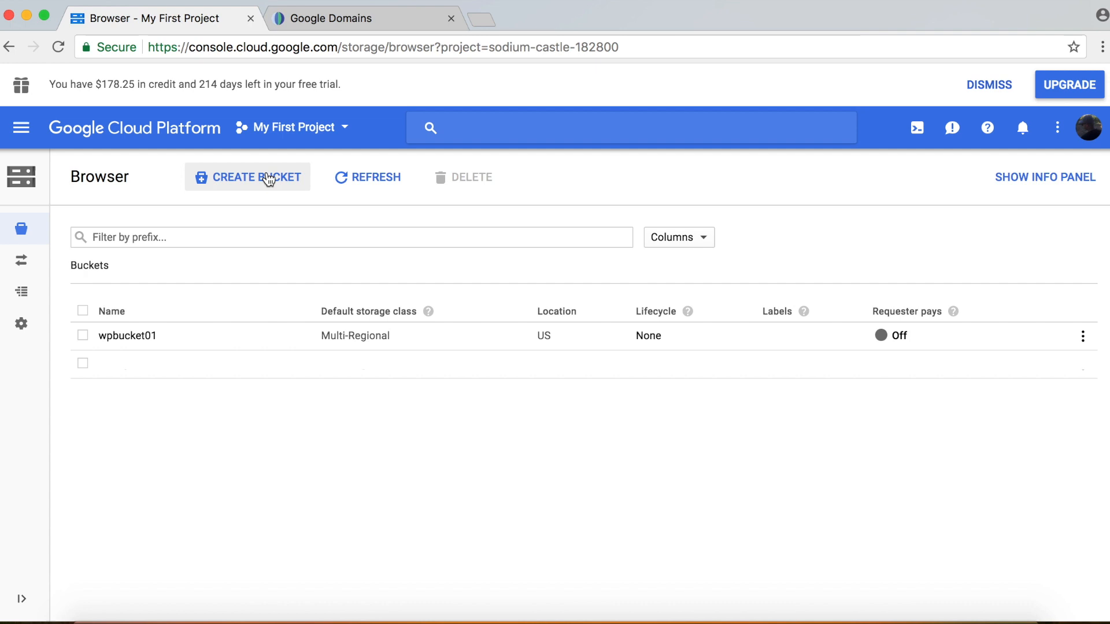
pyautogui.click(247, 177)
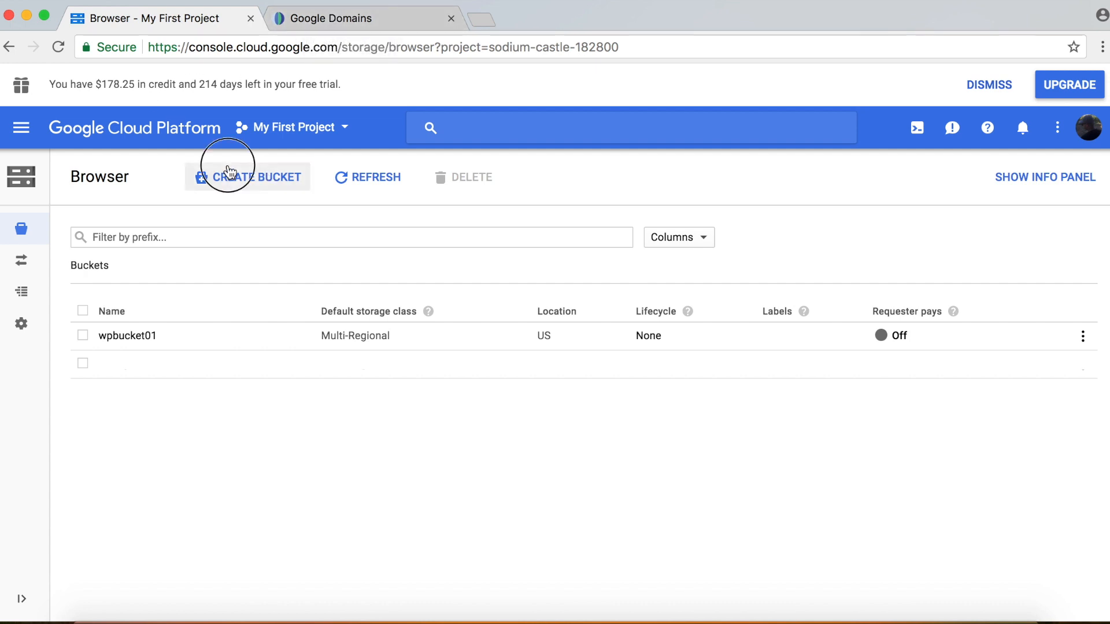
pyautogui.click(248, 177)
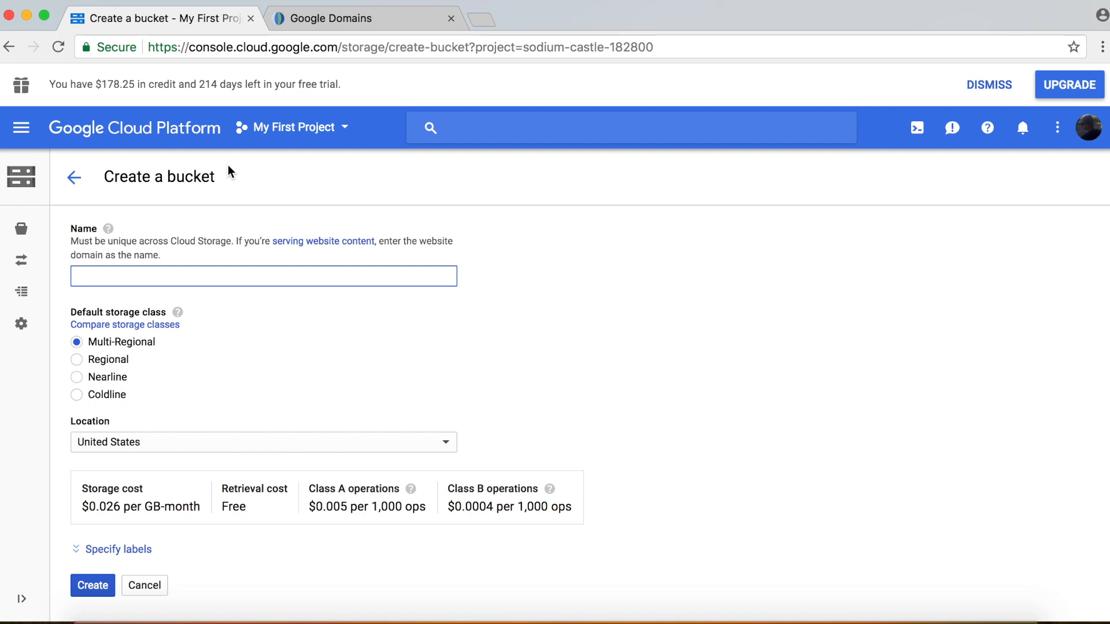
pyautogui.click(263, 276)
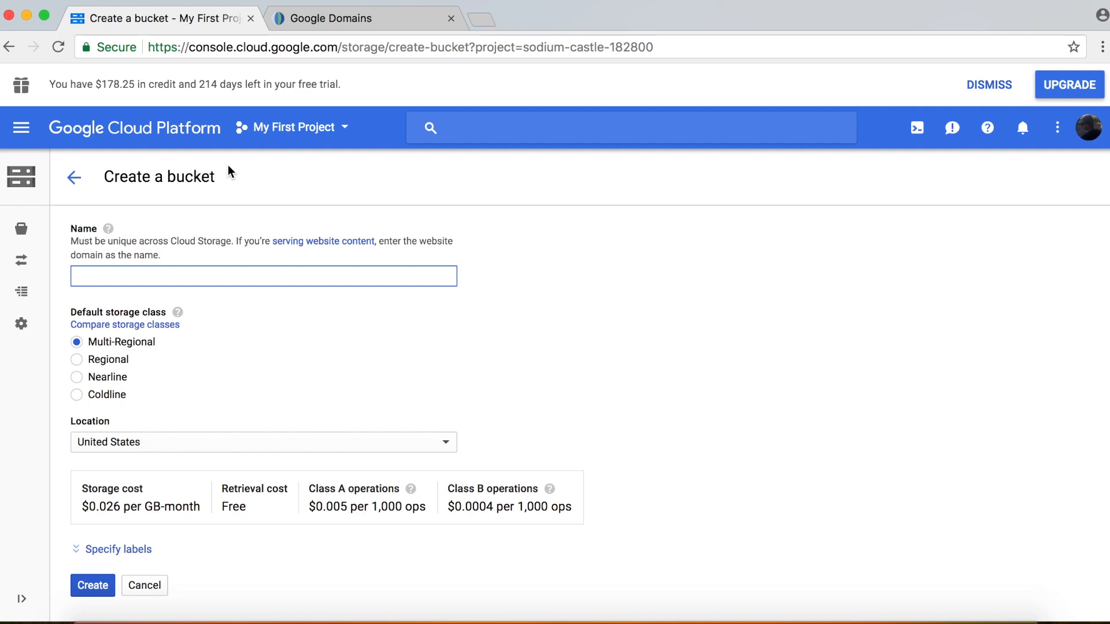
pyautogui.click(263, 277)
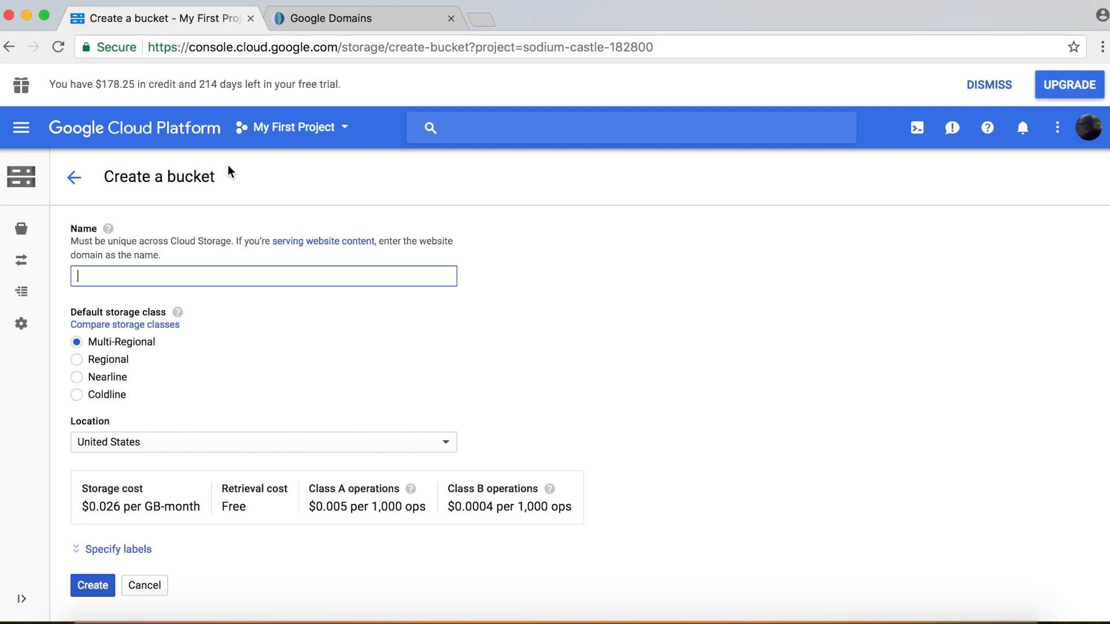
pyautogui.write('www.')
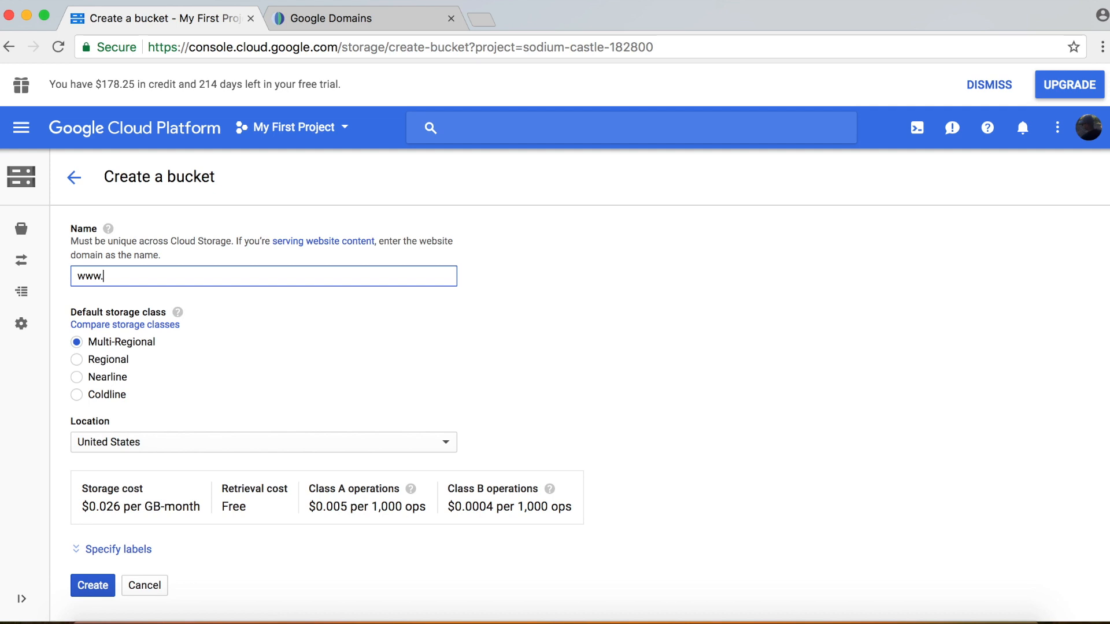
pyautogui.write('can')
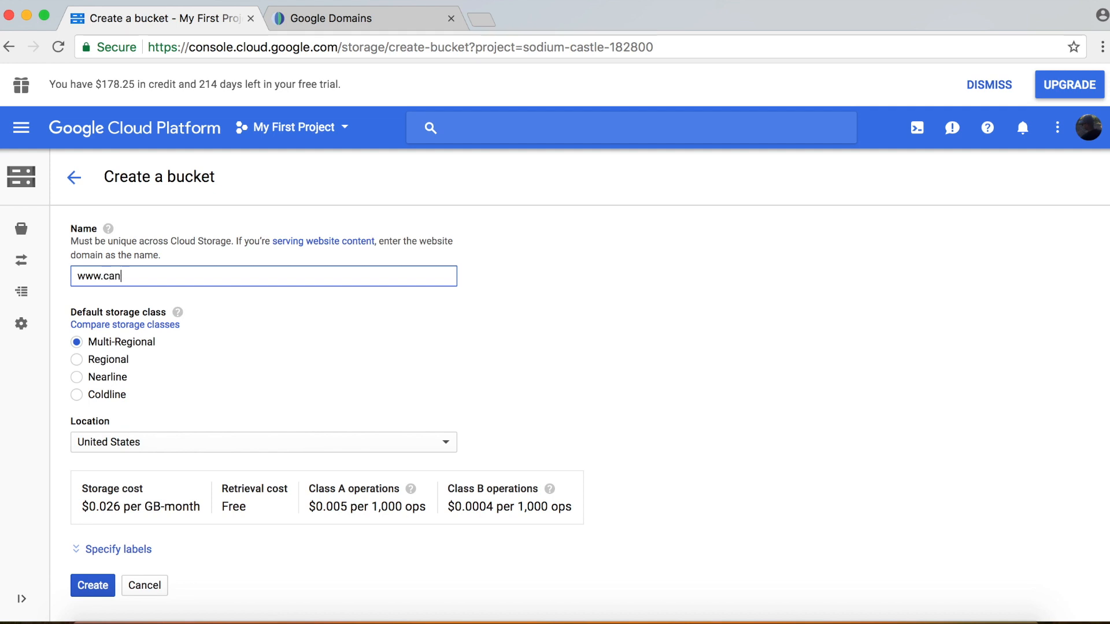
pyautogui.write('inter')
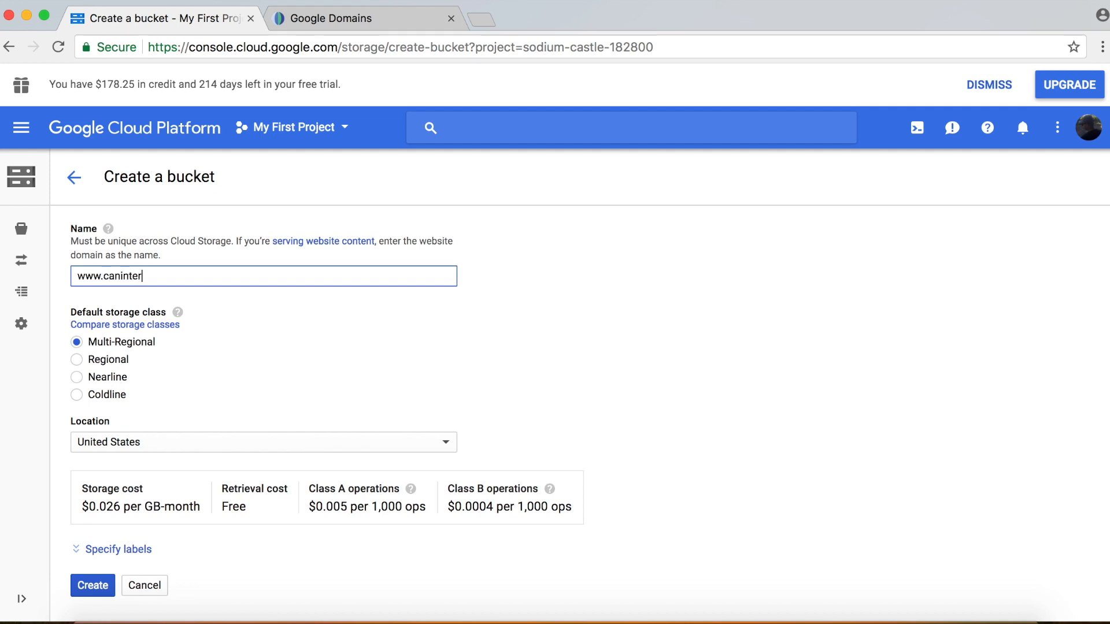
pyautogui.write('na')
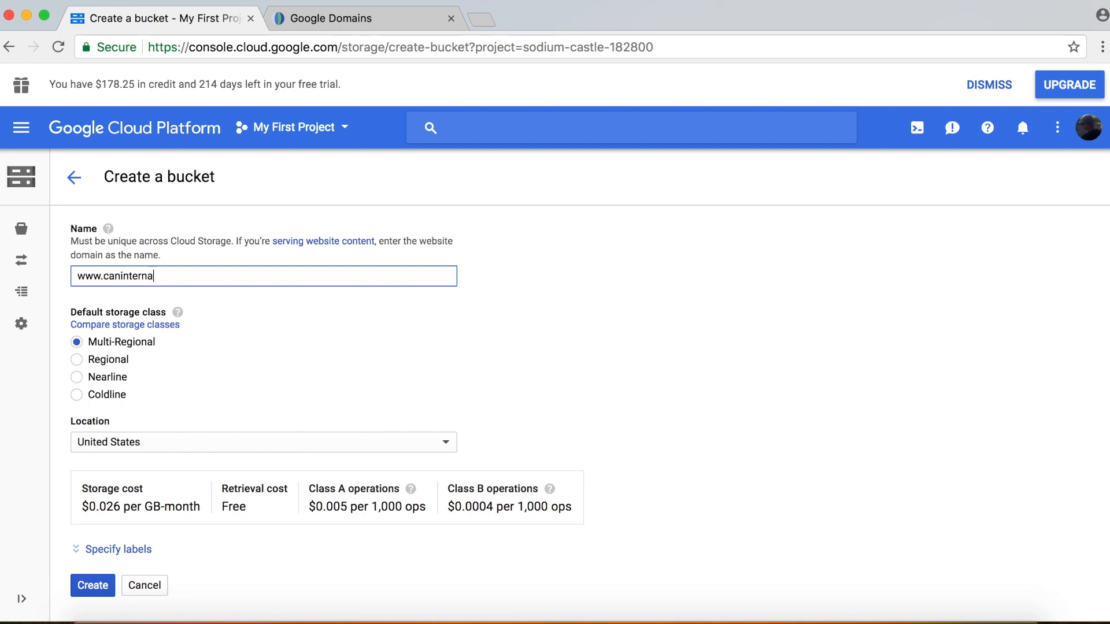
pyautogui.write('ti')
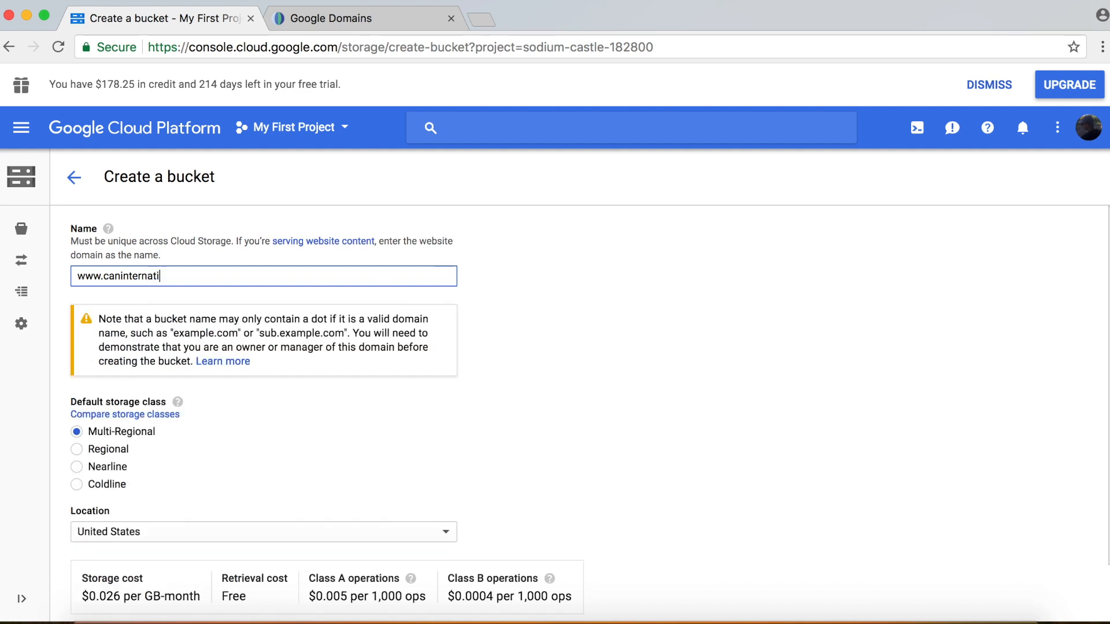
pyautogui.write('onal')
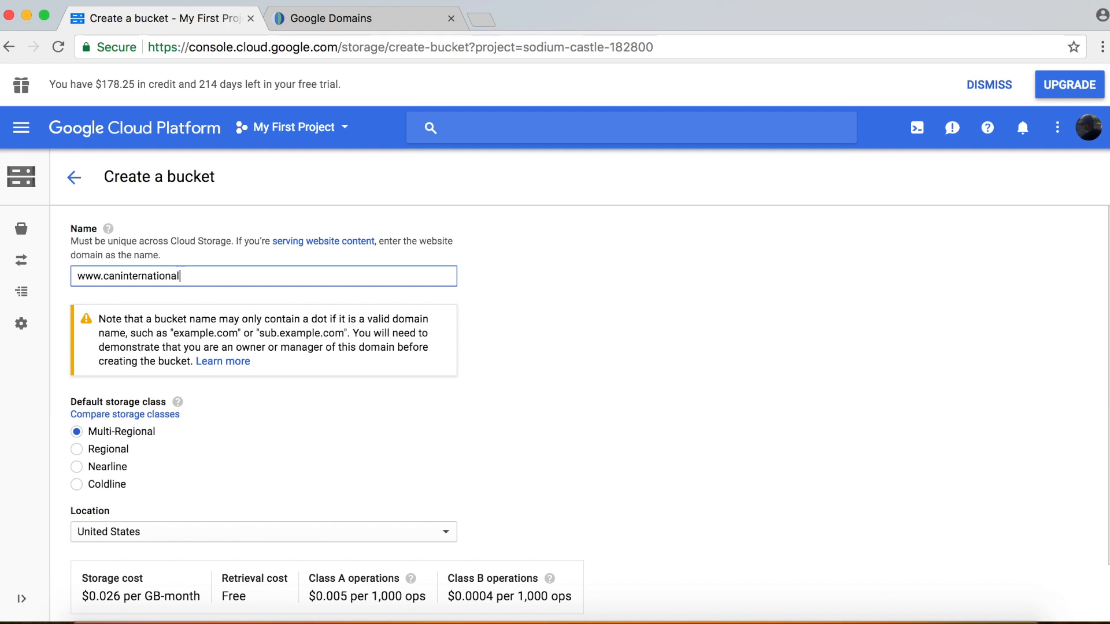
pyautogui.write('tra')
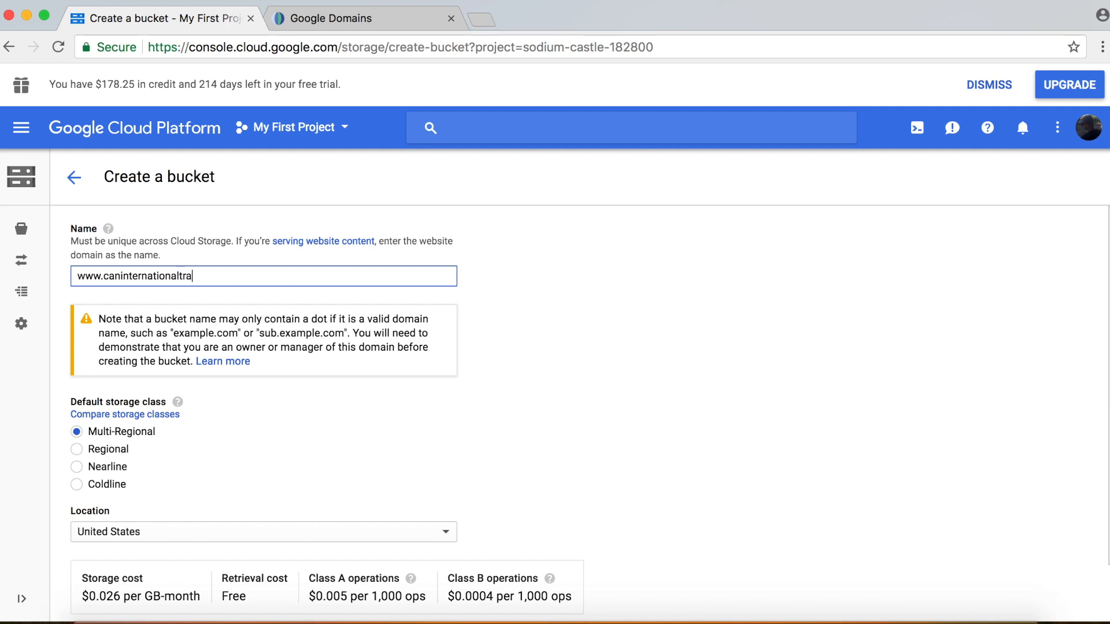
pyautogui.write('vel.')
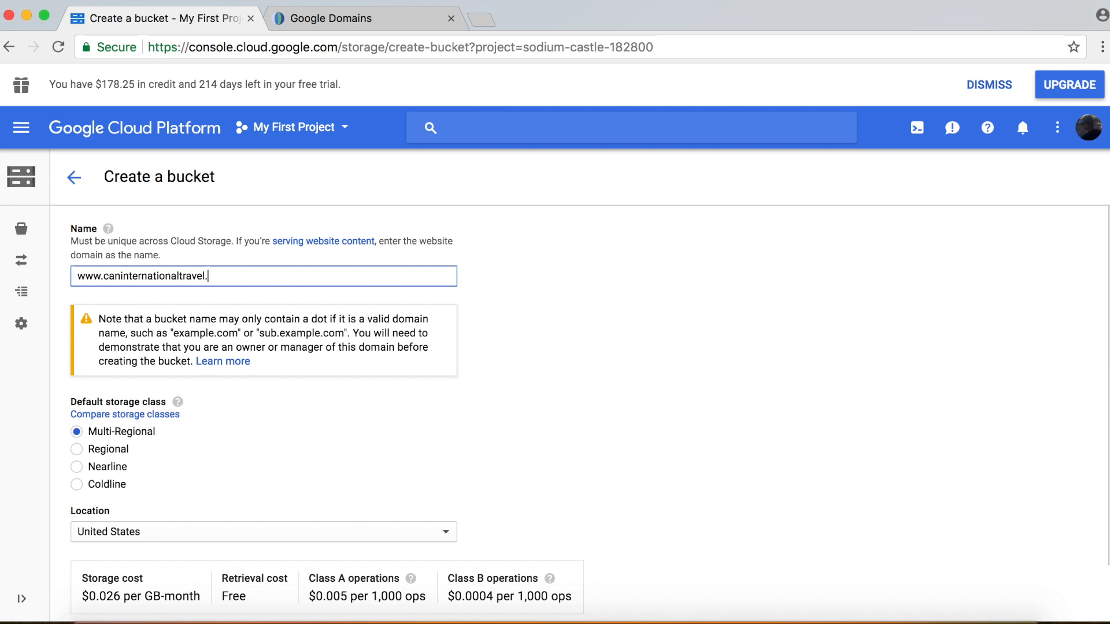
pyautogui.write('com')
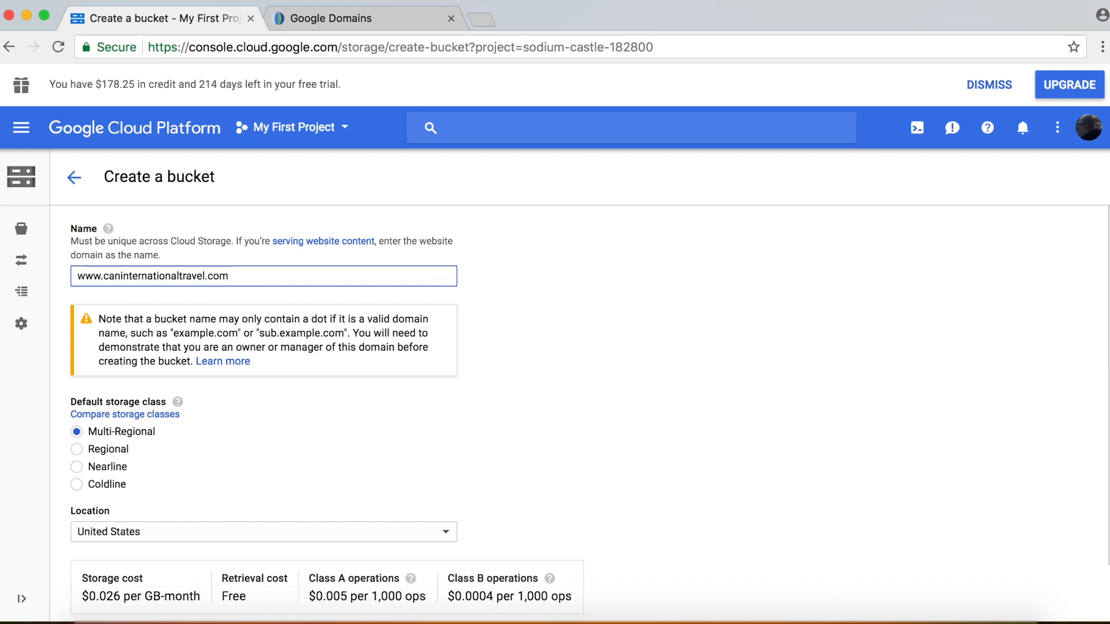
# Step: Create the bucket as Multi-Regional in the United States
pyautogui.click(283, 277)
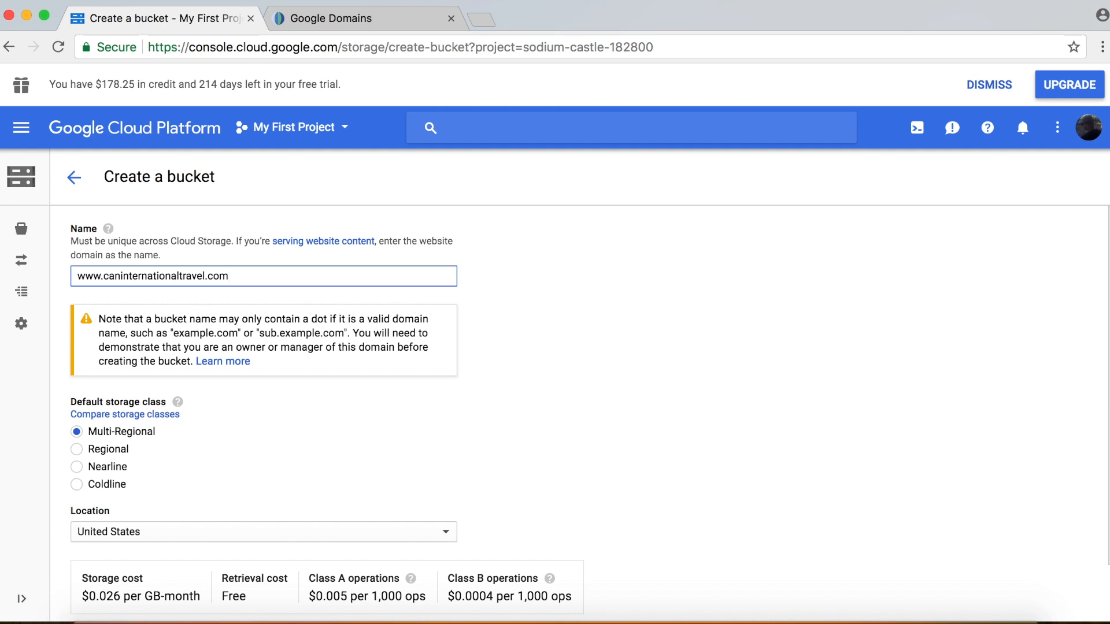
pyautogui.click(229, 276)
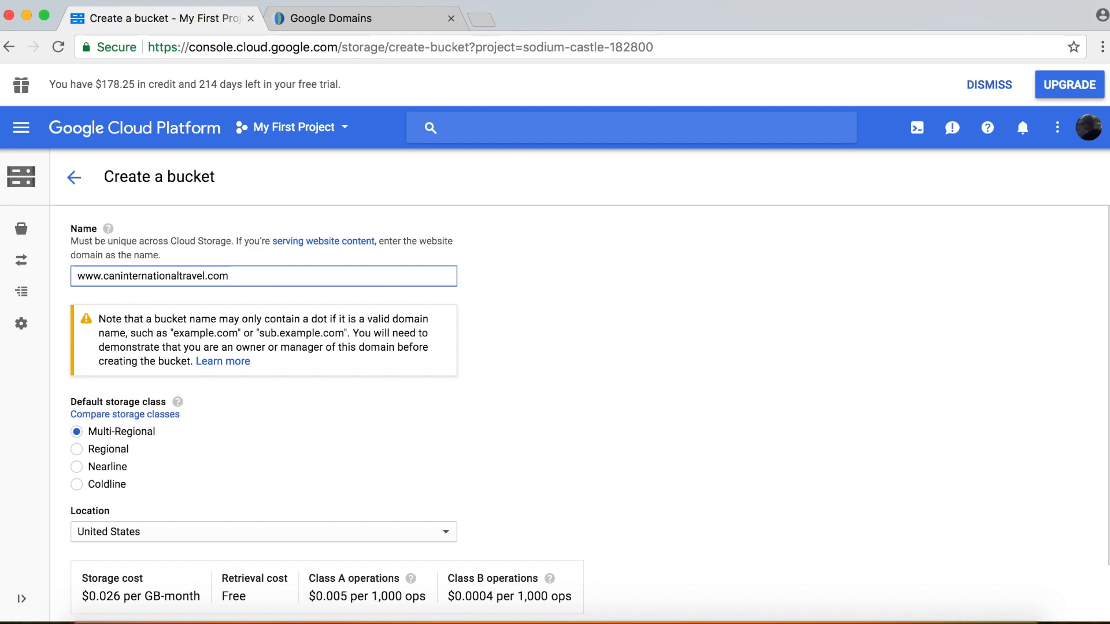
pyautogui.click(264, 276)
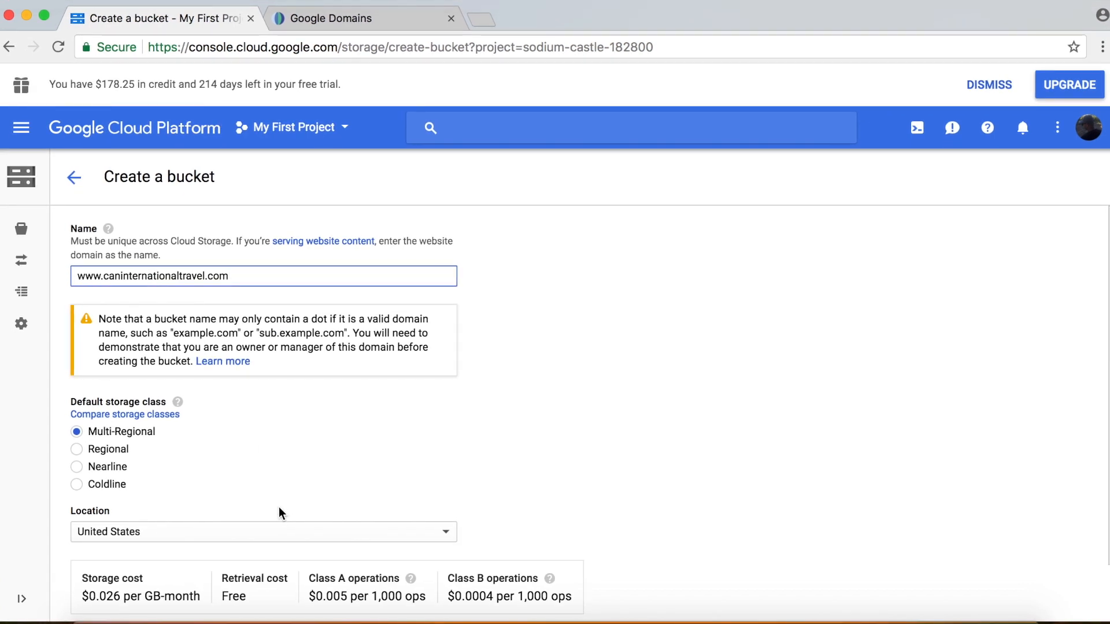
pyautogui.scroll(-3)
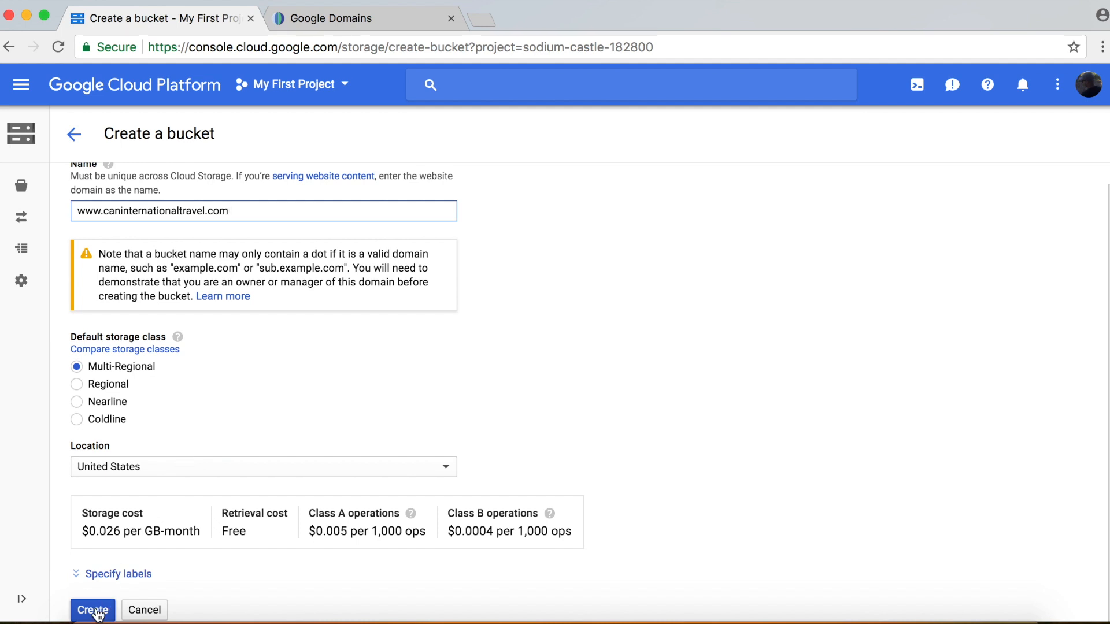
pyautogui.click(93, 610)
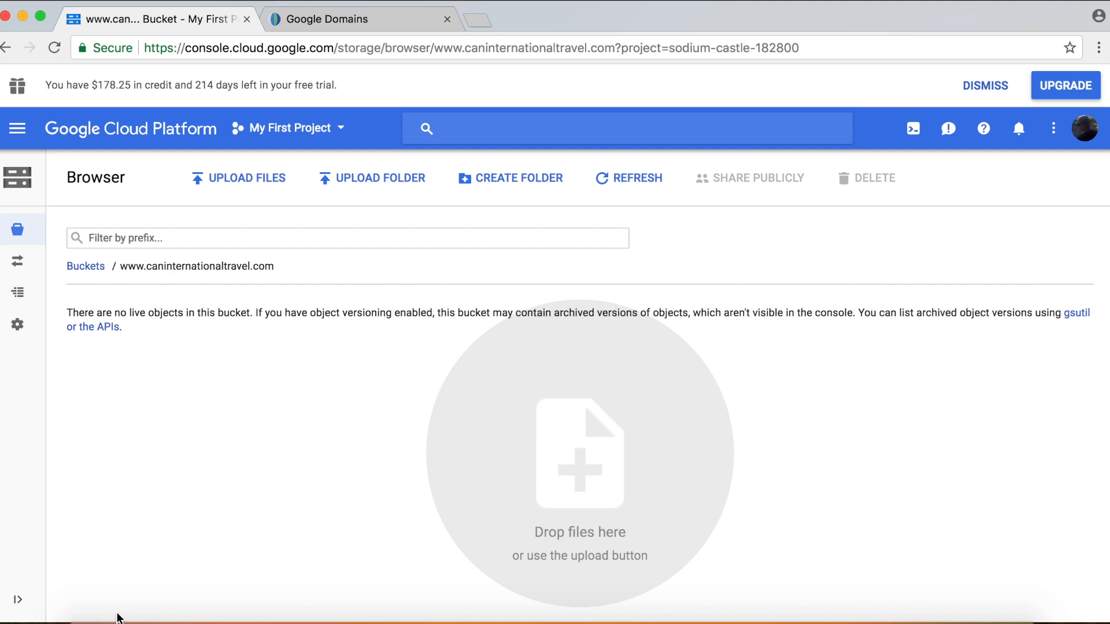
pyautogui.moveTo(244, 230)
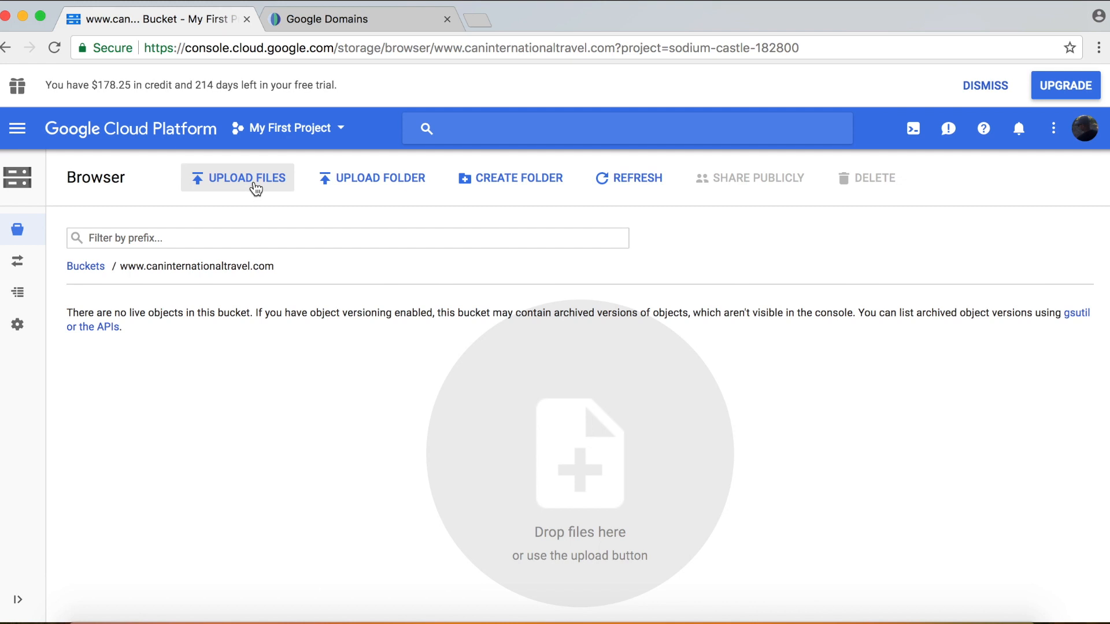
# Step: Upload the local files index.html and stuffedbox into the empty bucket
pyautogui.click(244, 178)
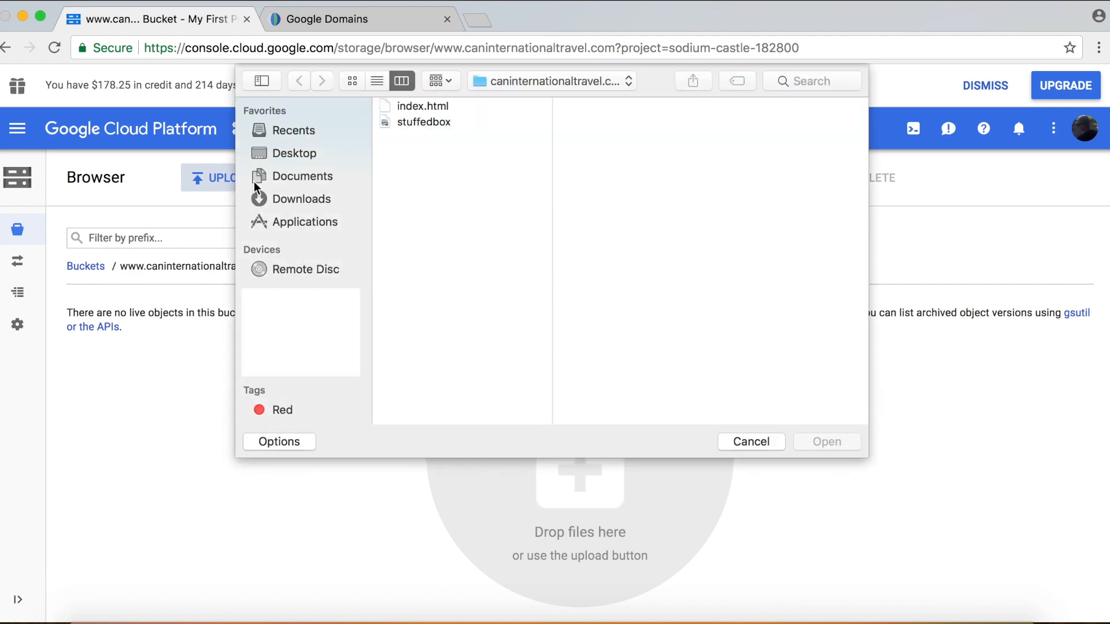
pyautogui.click(424, 107)
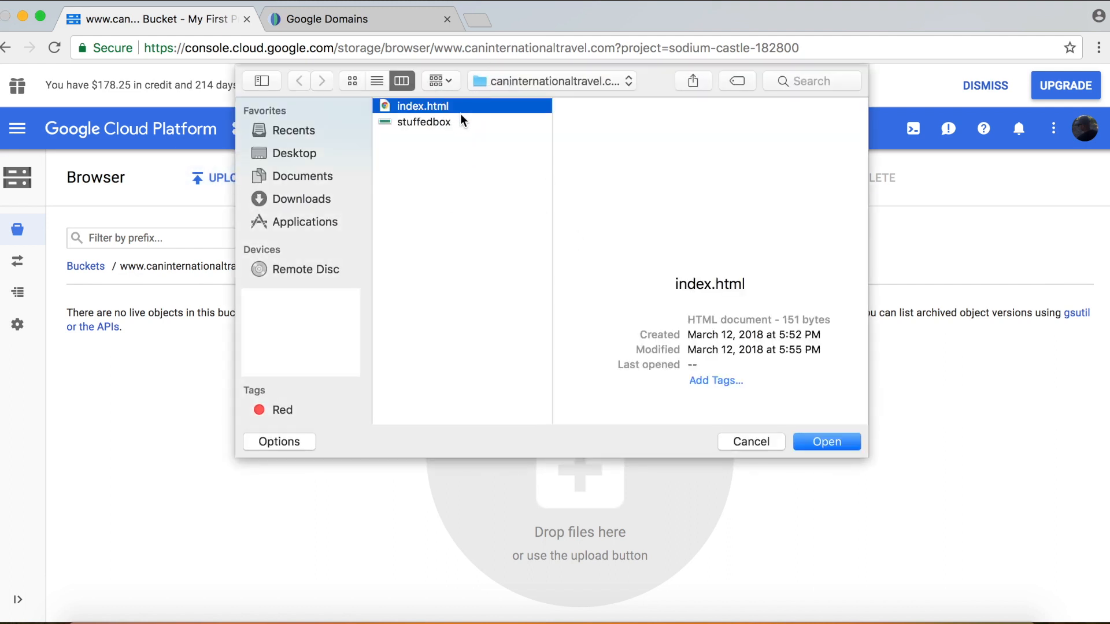
pyautogui.click(422, 121)
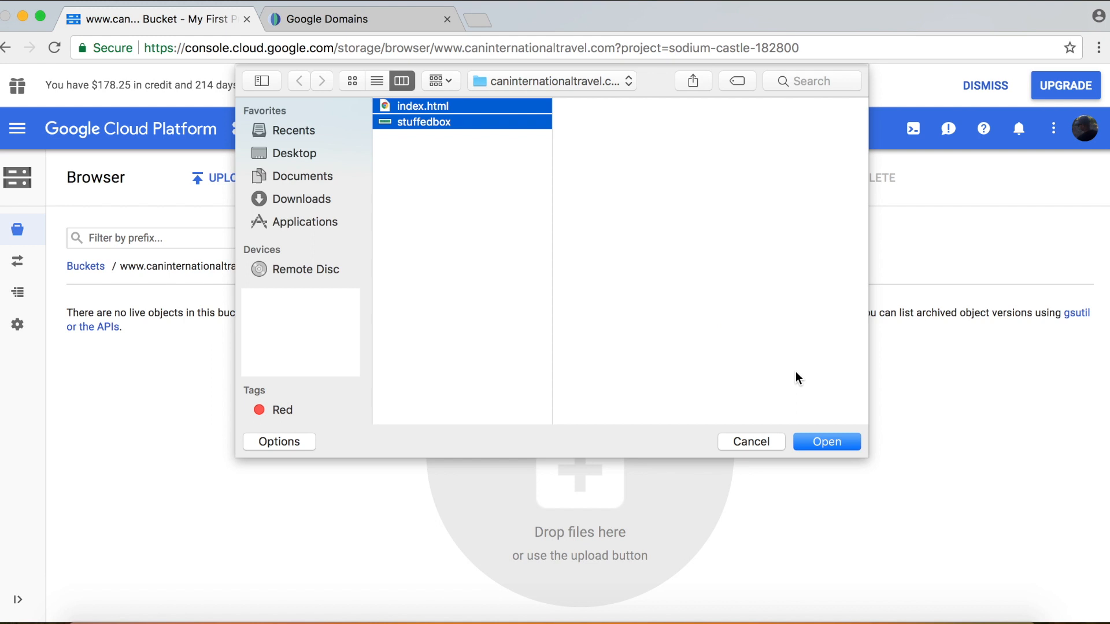
pyautogui.click(824, 442)
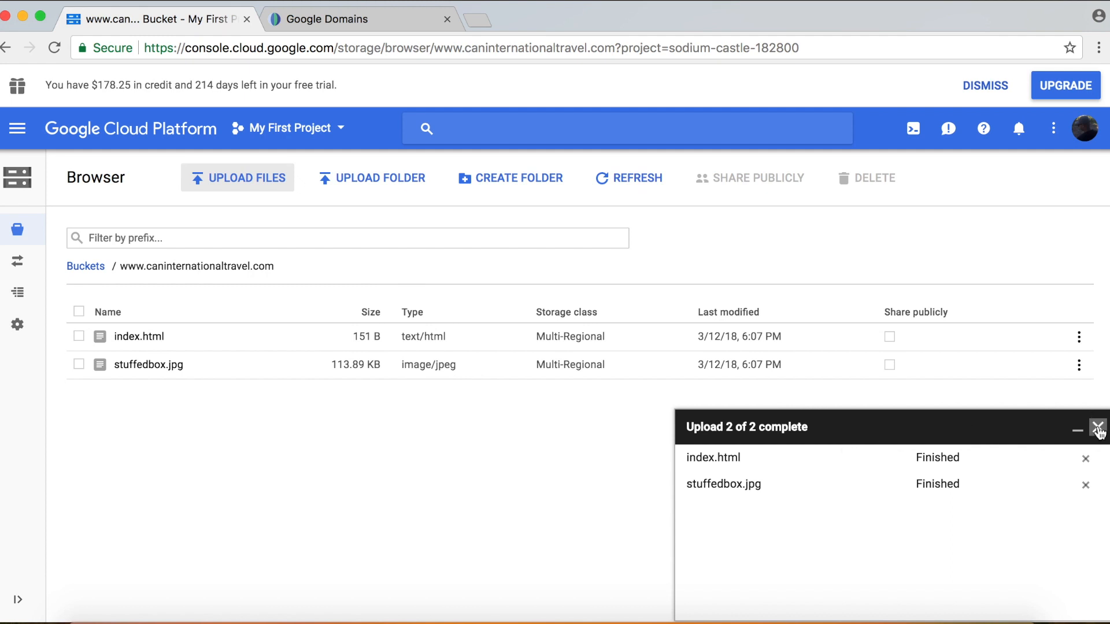
# Step: Share index.html and stuffedbox.jpg publicly and return to the buckets list
pyautogui.click(1099, 429)
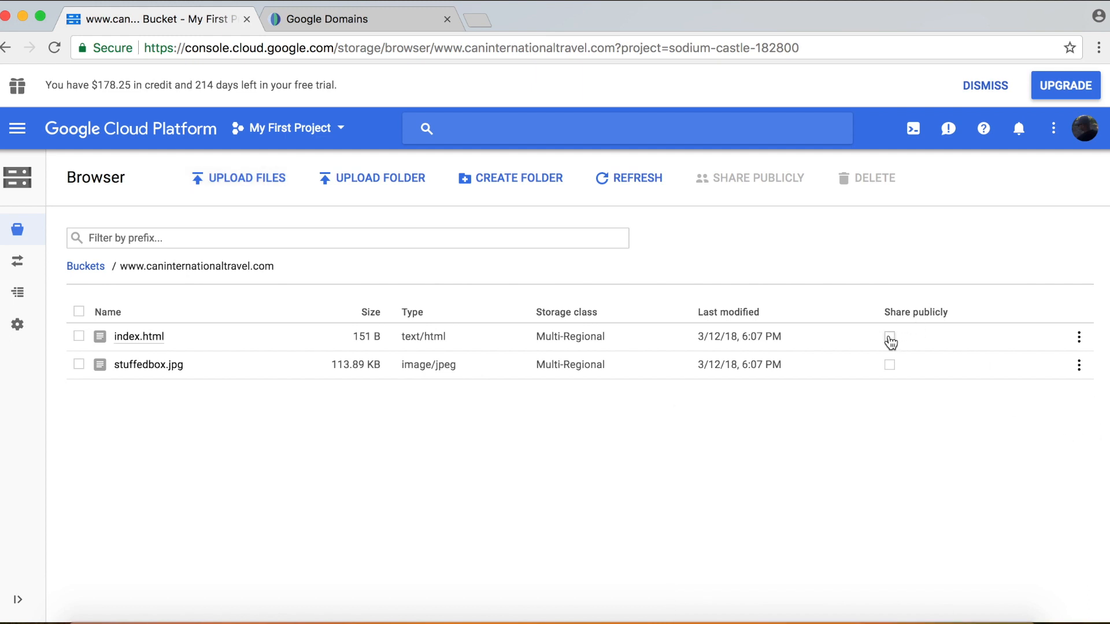
pyautogui.click(886, 336)
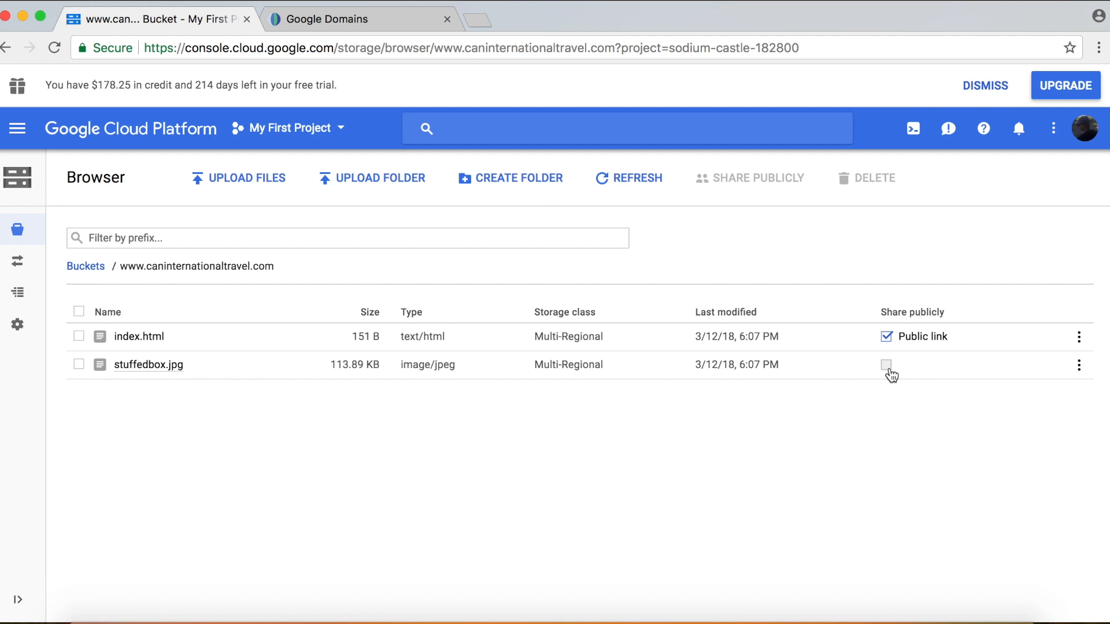
pyautogui.click(887, 364)
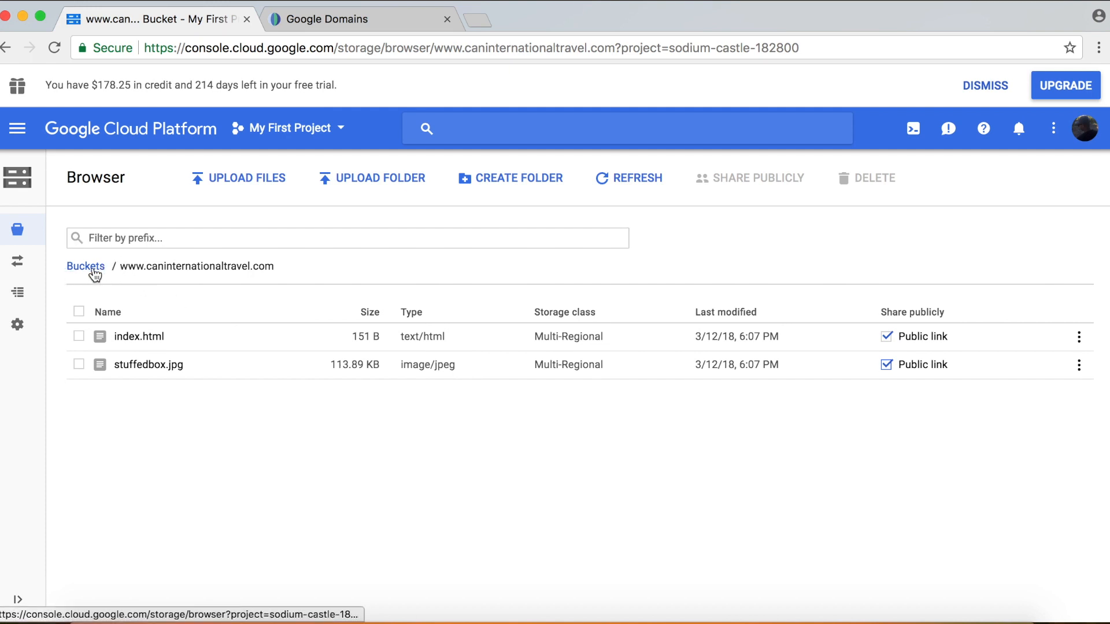
pyautogui.click(85, 266)
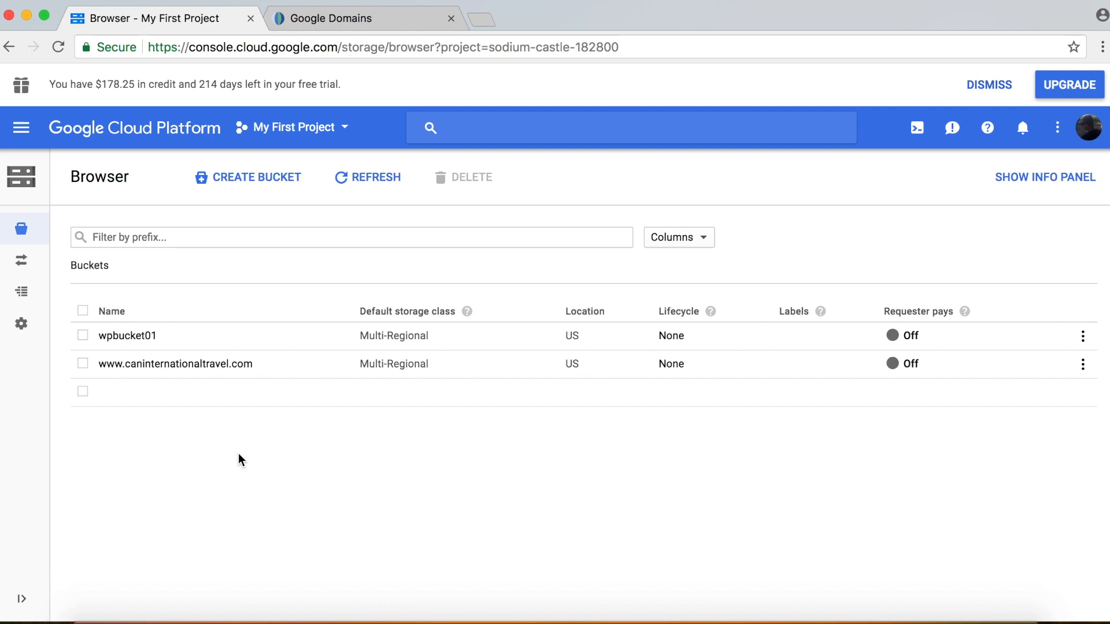
pyautogui.moveTo(1011, 358)
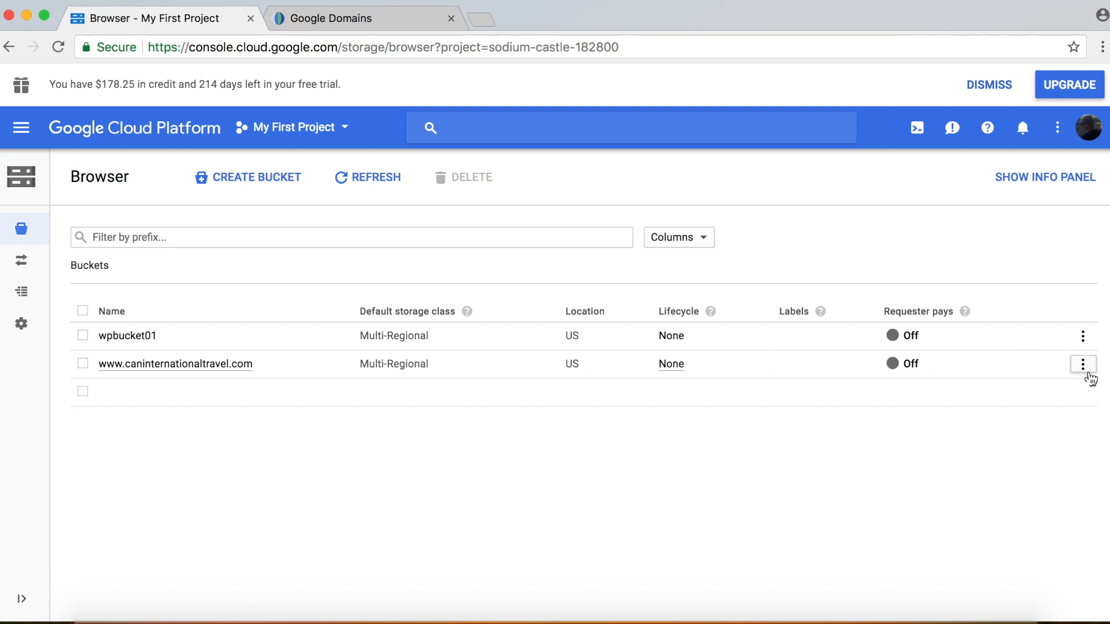
# Step: Save index.html as the main page in the bucket's website configuration
pyautogui.click(1082, 364)
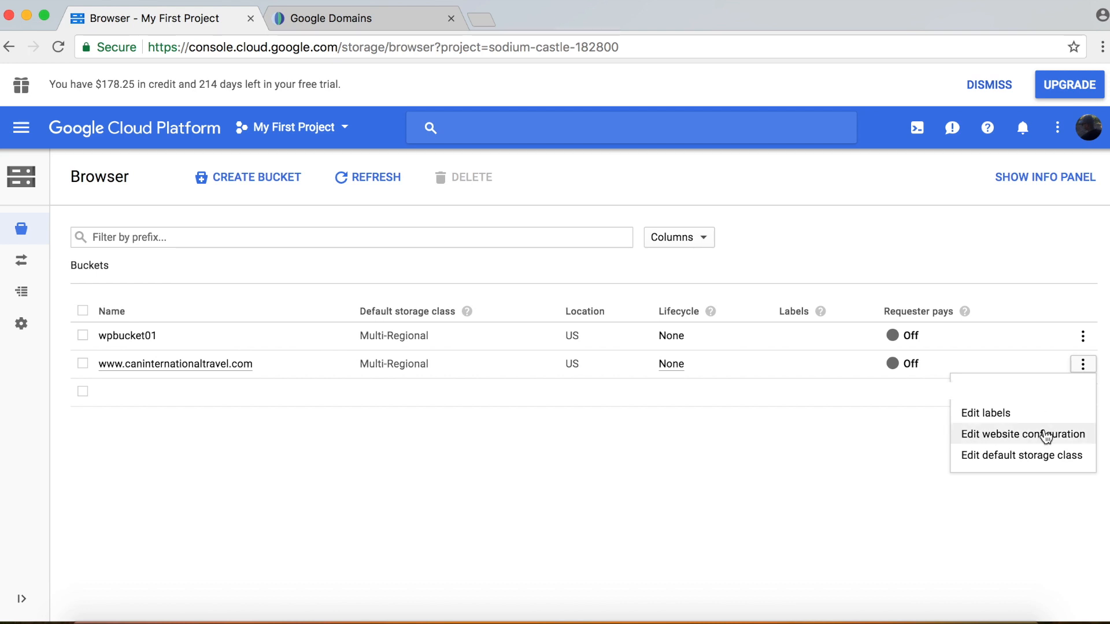
pyautogui.click(1023, 433)
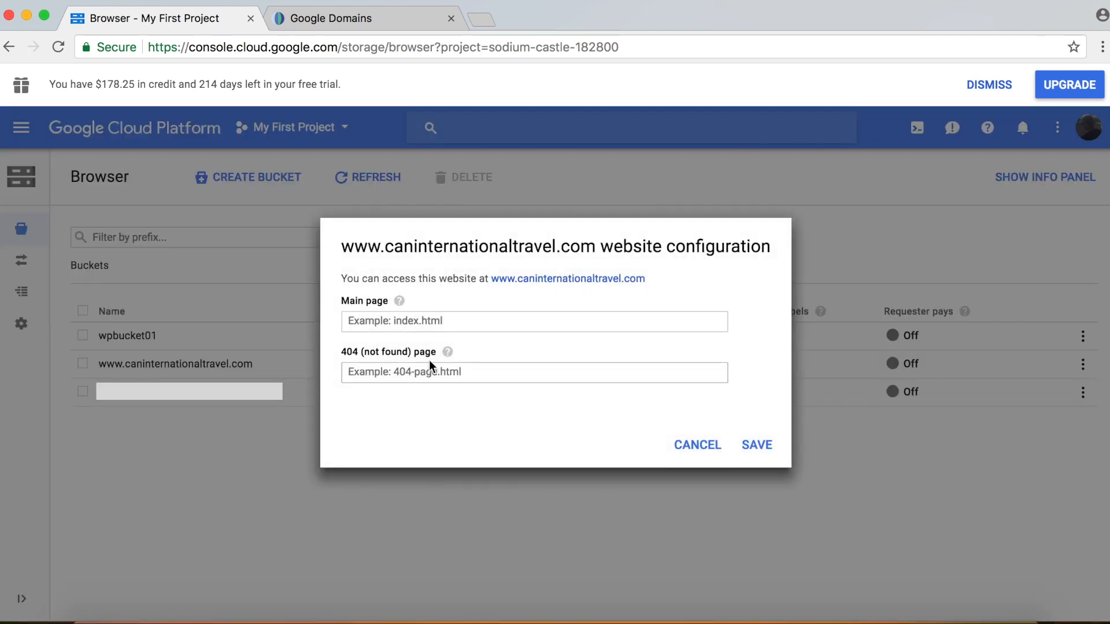
pyautogui.write('index.html')
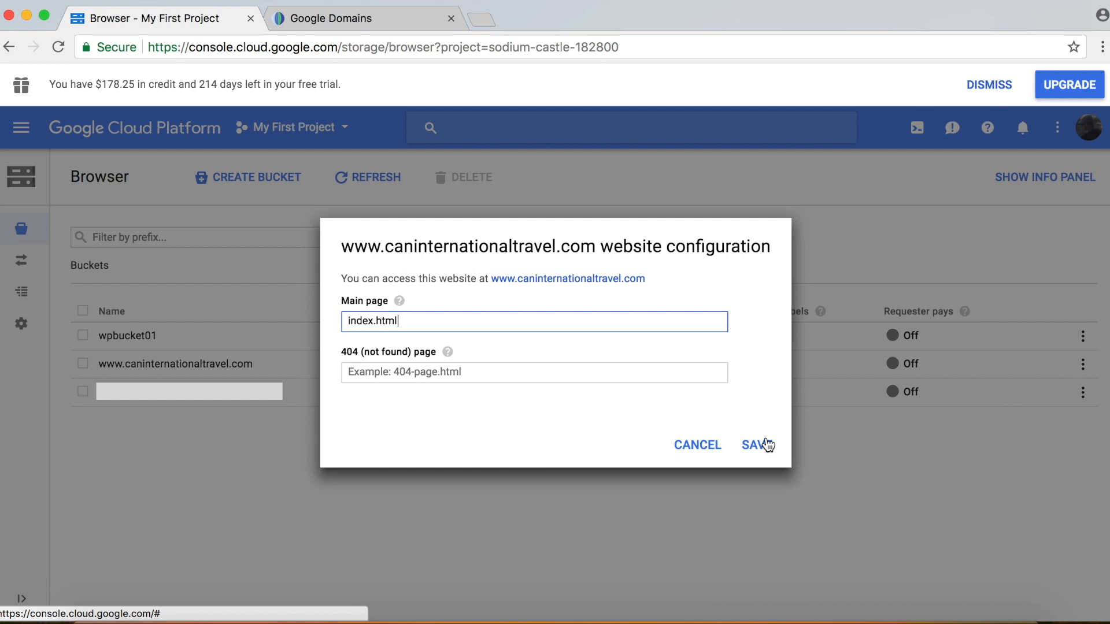
pyautogui.click(753, 444)
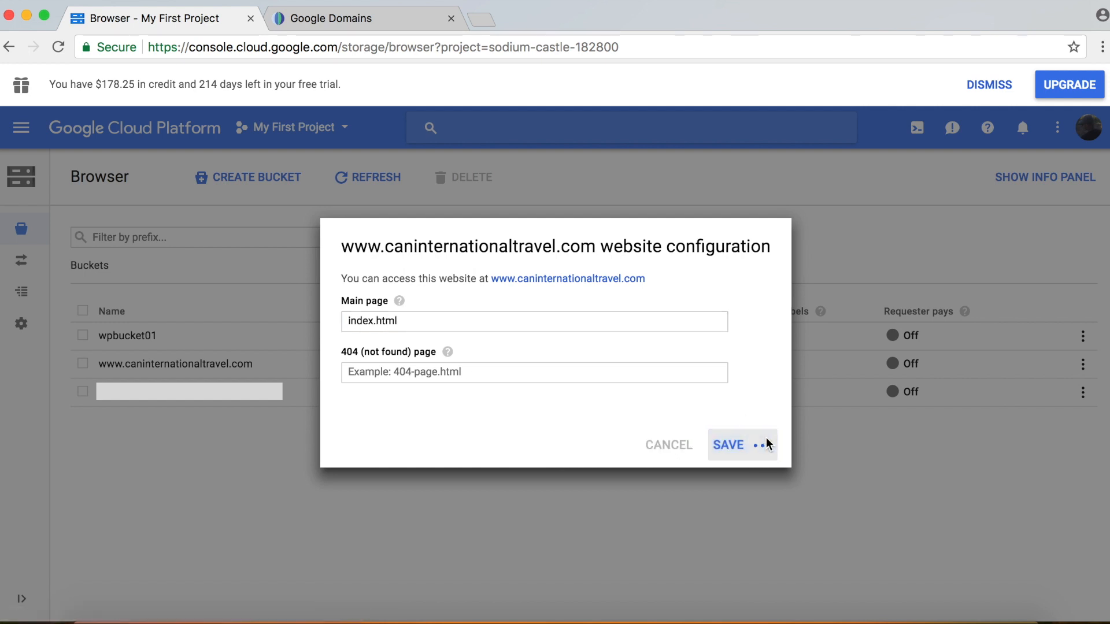
pyautogui.click(729, 444)
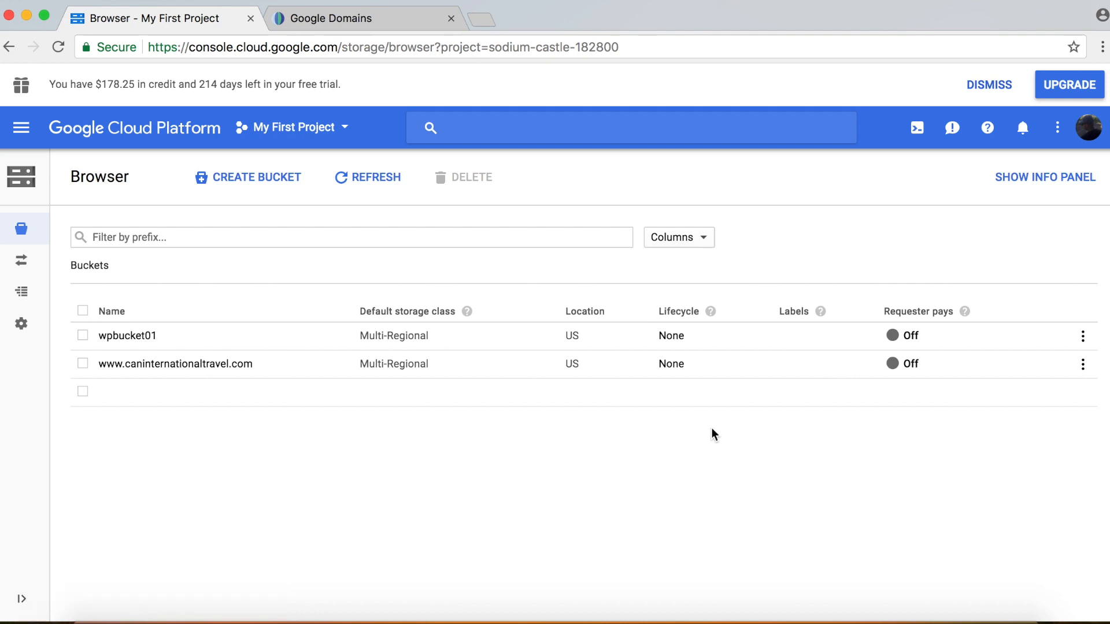
pyautogui.moveTo(478, 403)
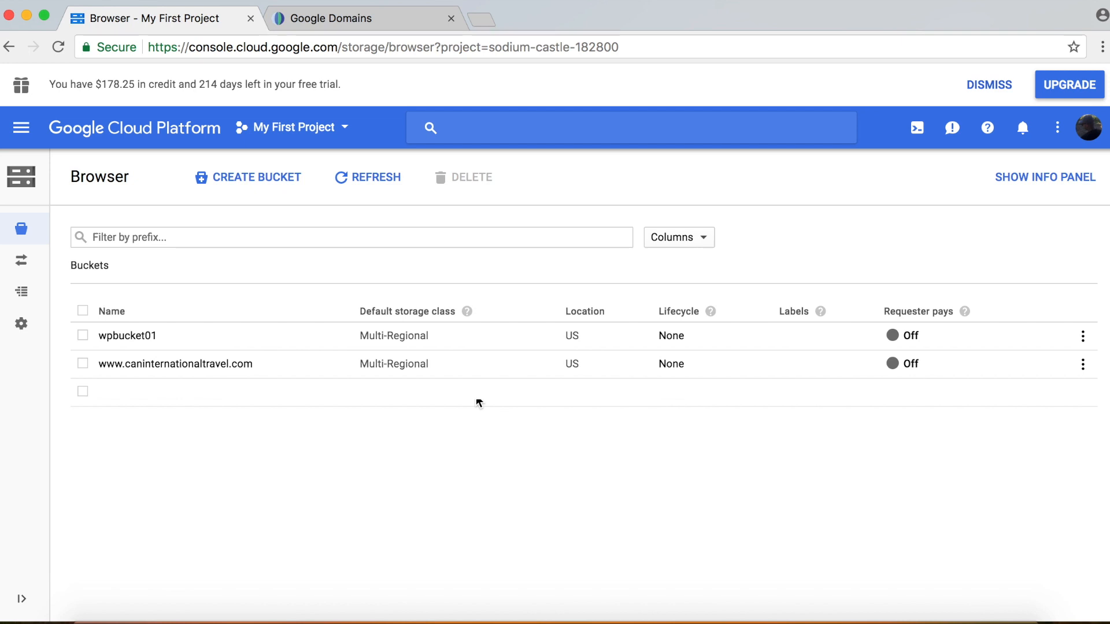
pyautogui.moveTo(560, 559)
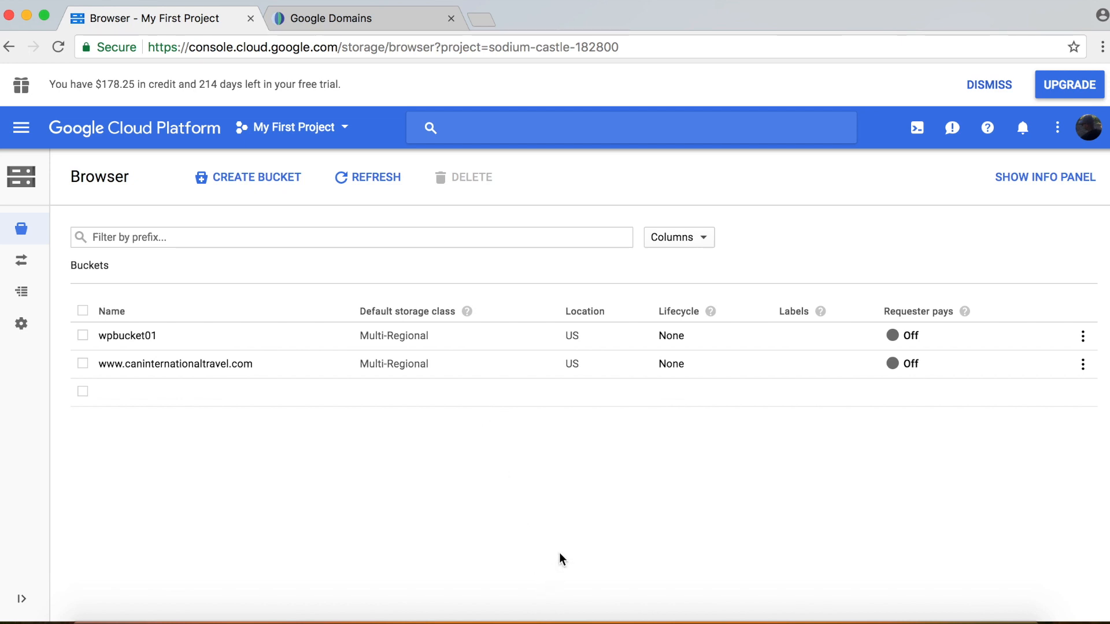
pyautogui.moveTo(443, 284)
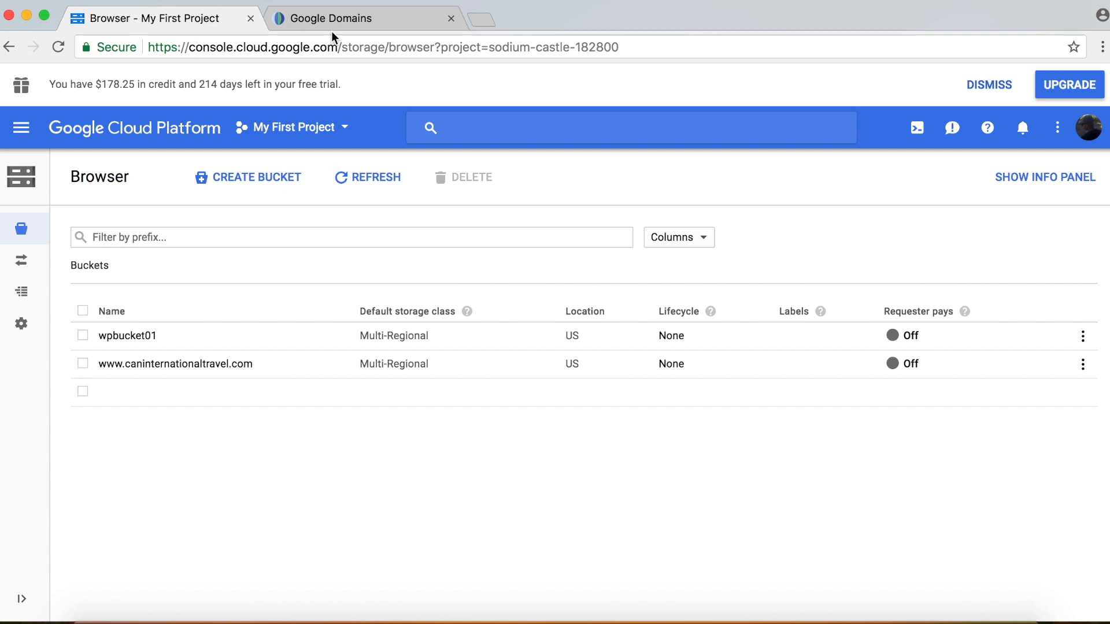
# Step: In Google Domains DNS settings, start a custom resource record named www for caninternationaltravel.com
pyautogui.click(333, 19)
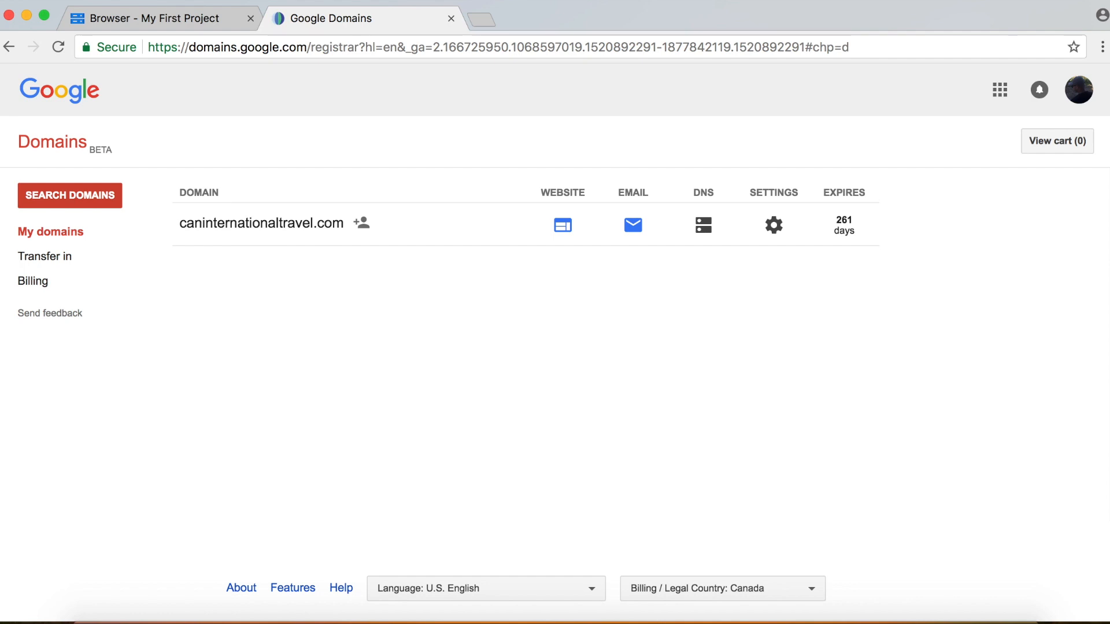
pyautogui.moveTo(703, 226)
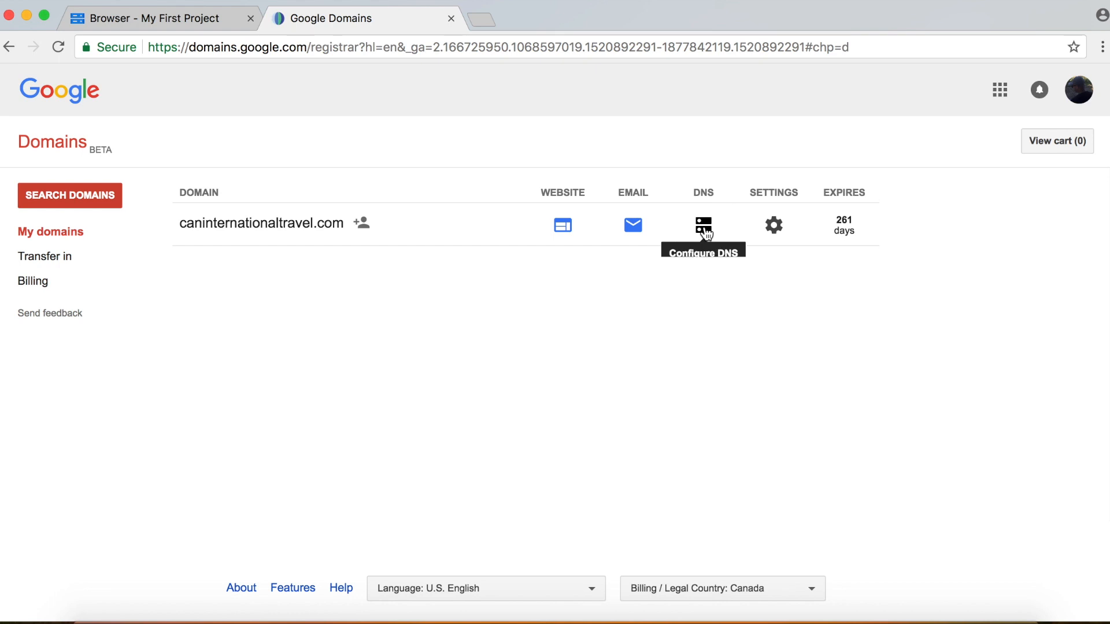
pyautogui.click(703, 225)
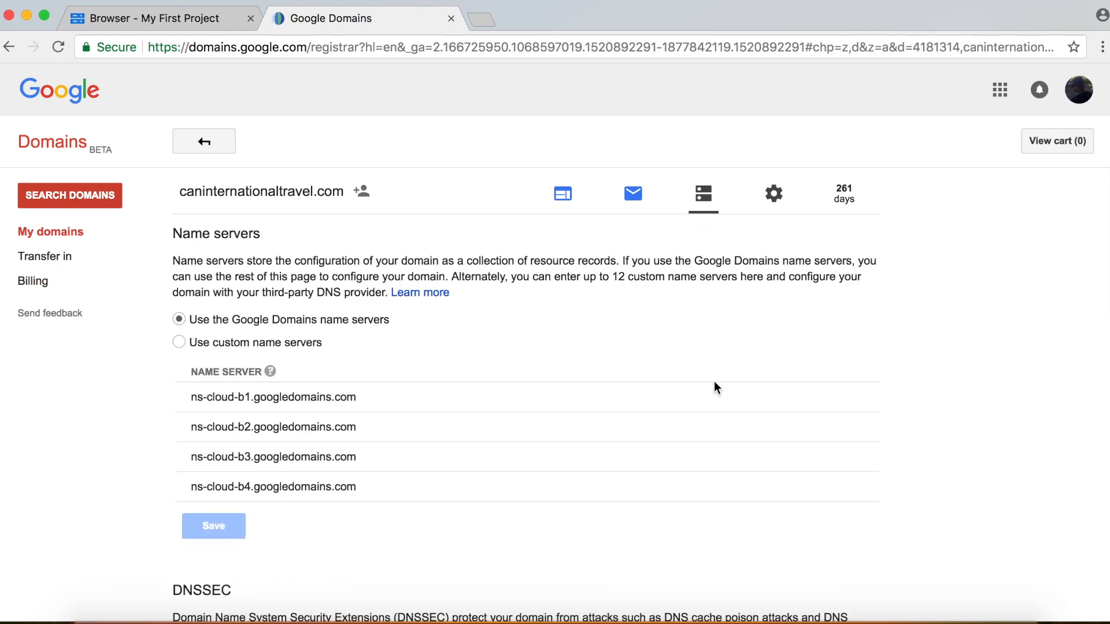
pyautogui.scroll(-3)
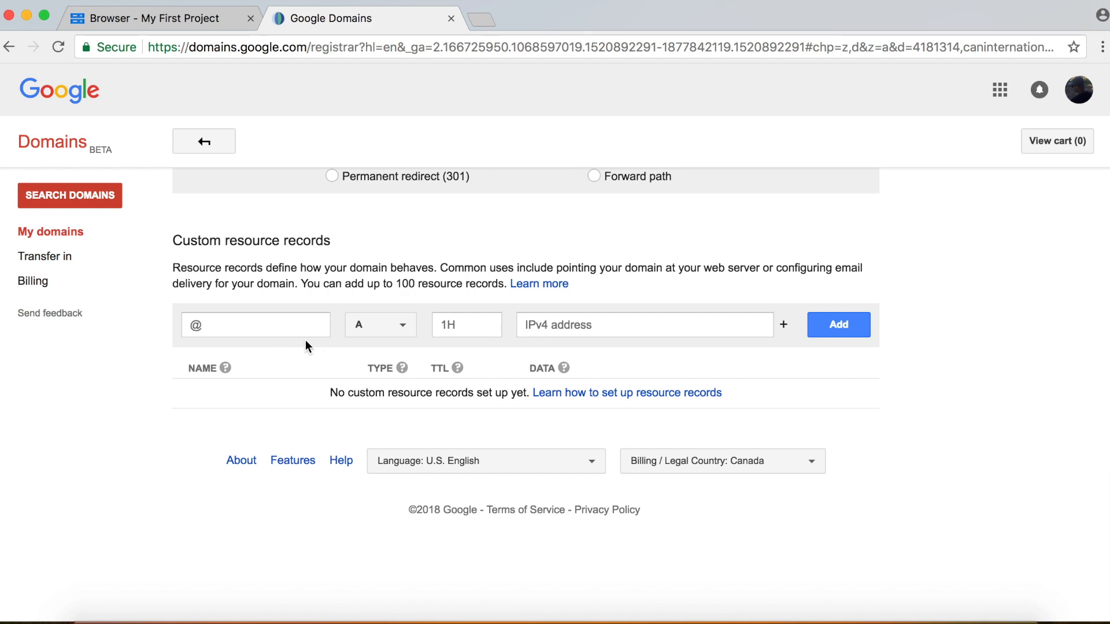
pyautogui.click(254, 325)
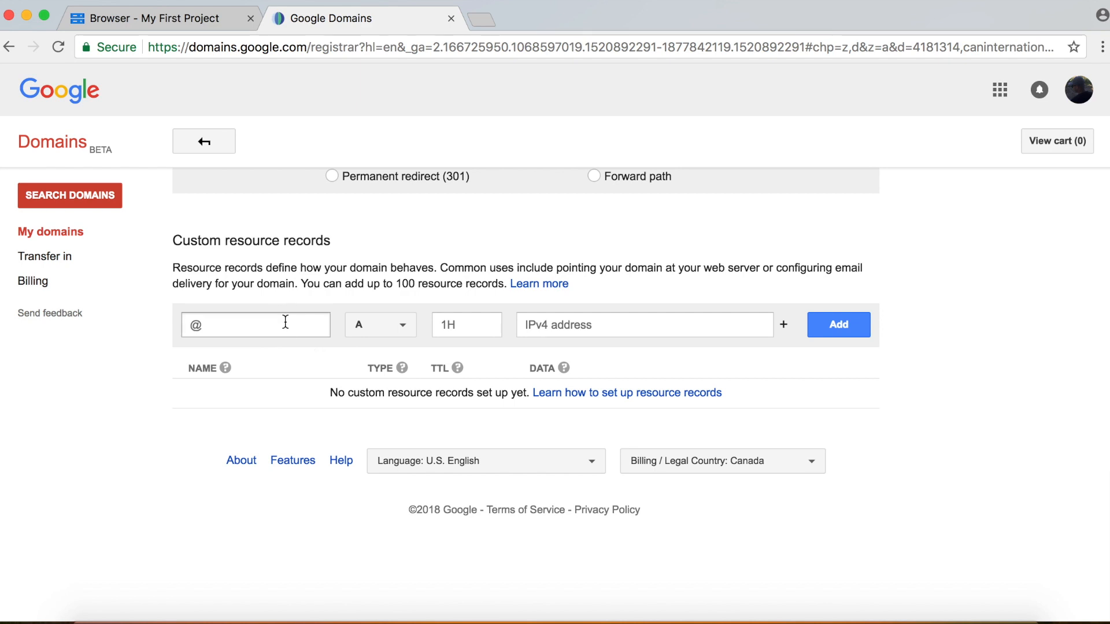
pyautogui.write('www')
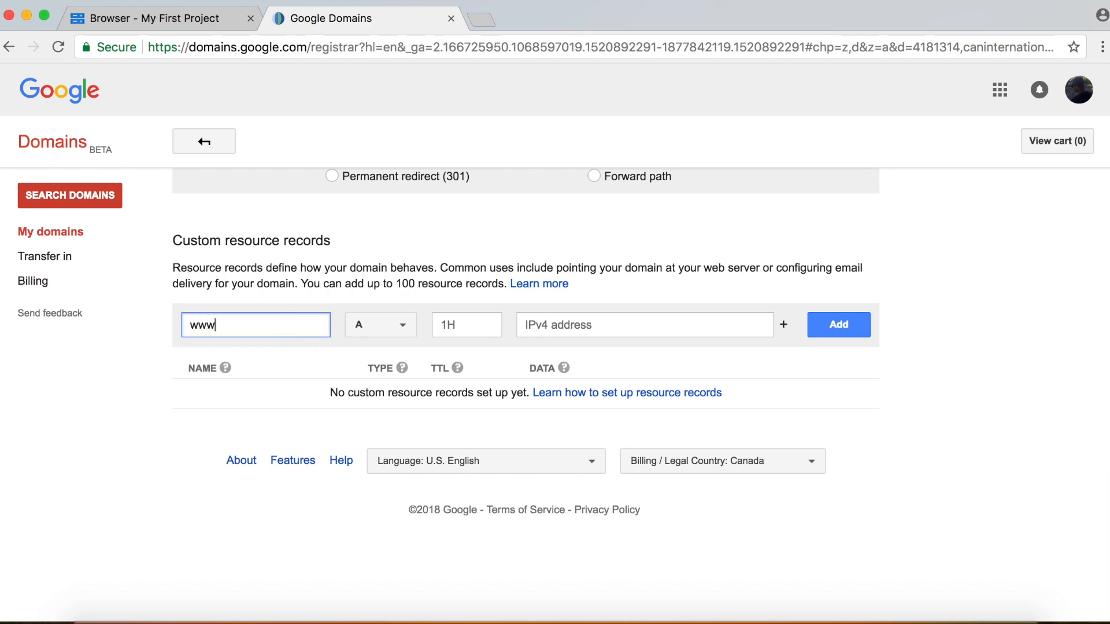
# Step: Add the record as a CNAME pointing to c.storage.googleapis.com
pyautogui.click(379, 325)
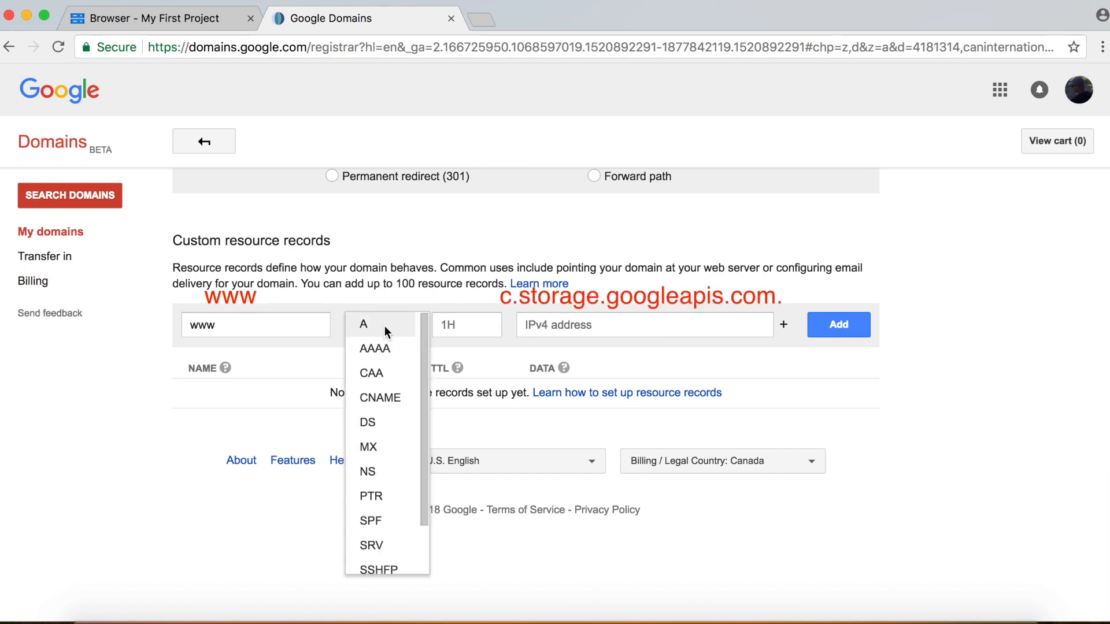
pyautogui.click(379, 396)
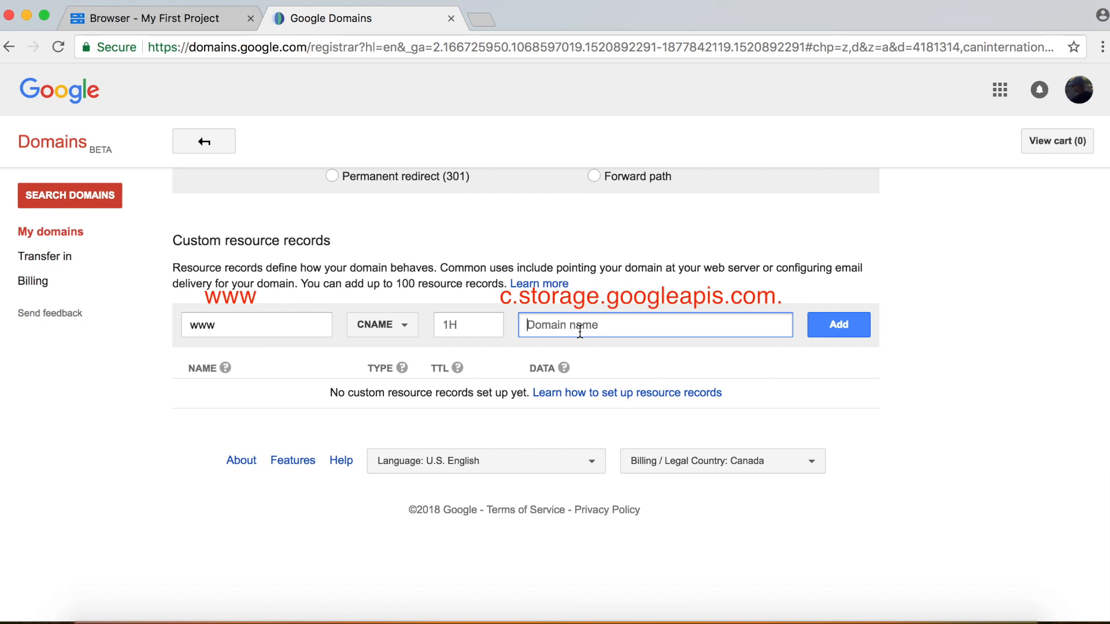
pyautogui.write('c.storage.googleapis.com.')
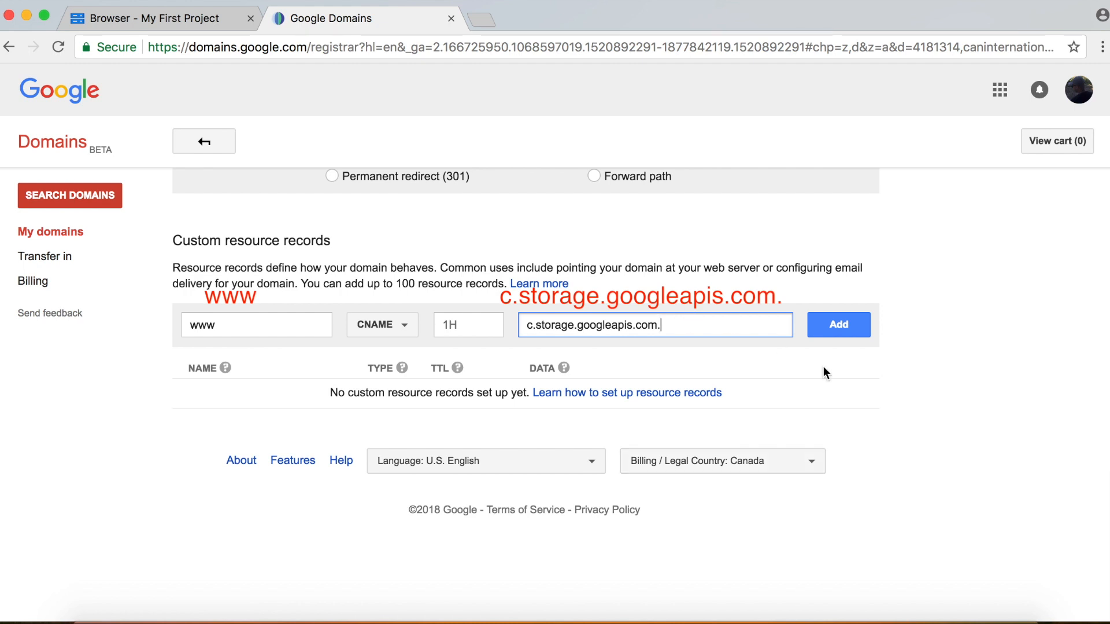
pyautogui.click(839, 325)
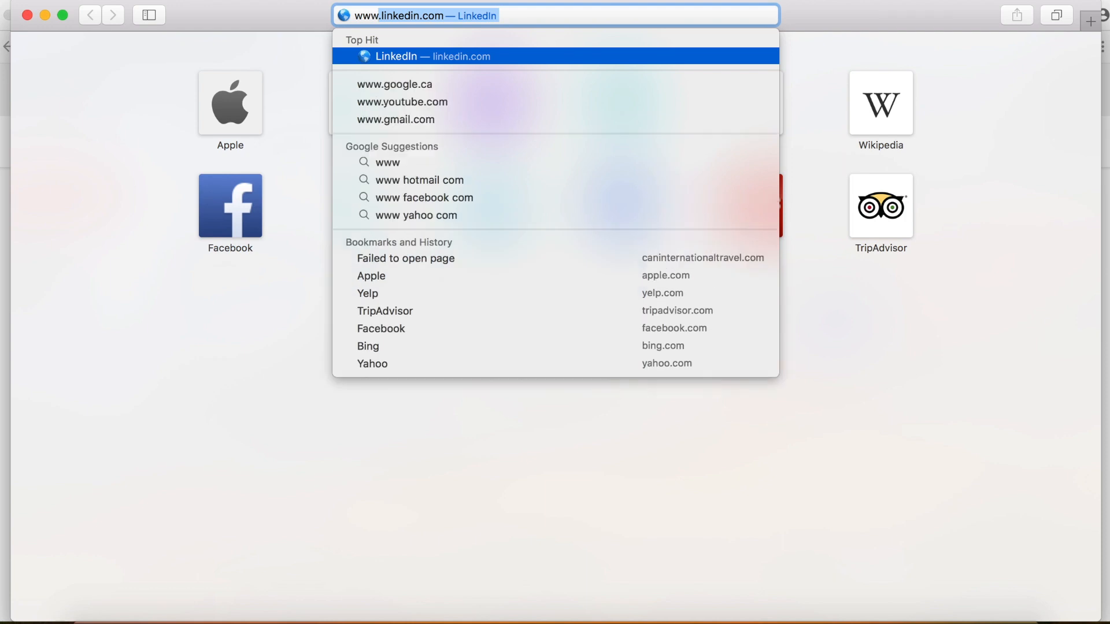
pyautogui.write('caninternationaltravel.com')
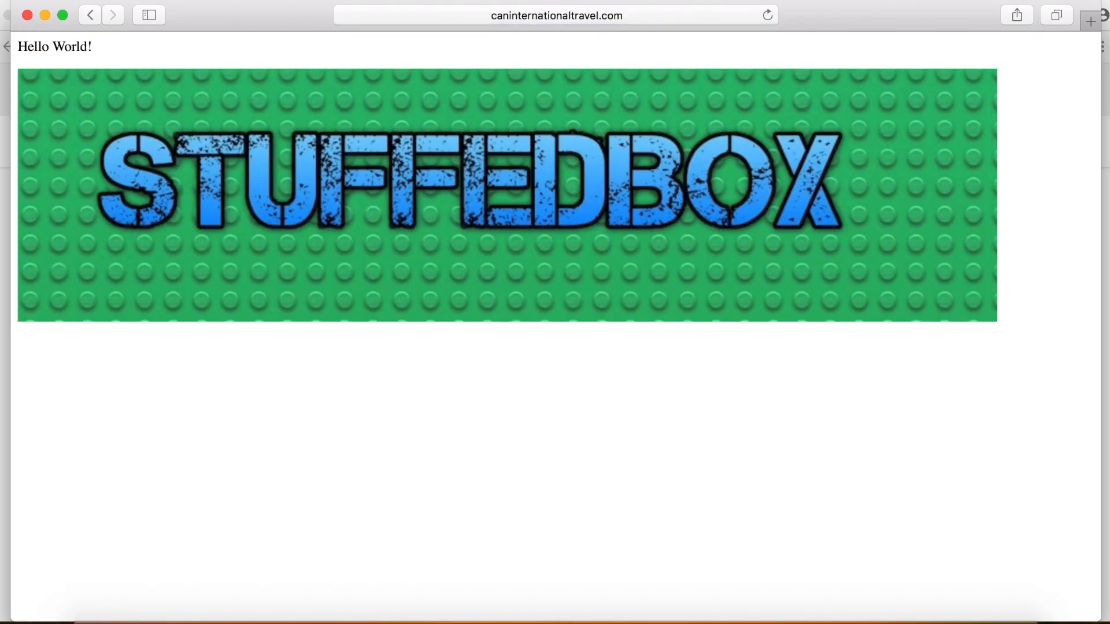
pyautogui.click(556, 15)
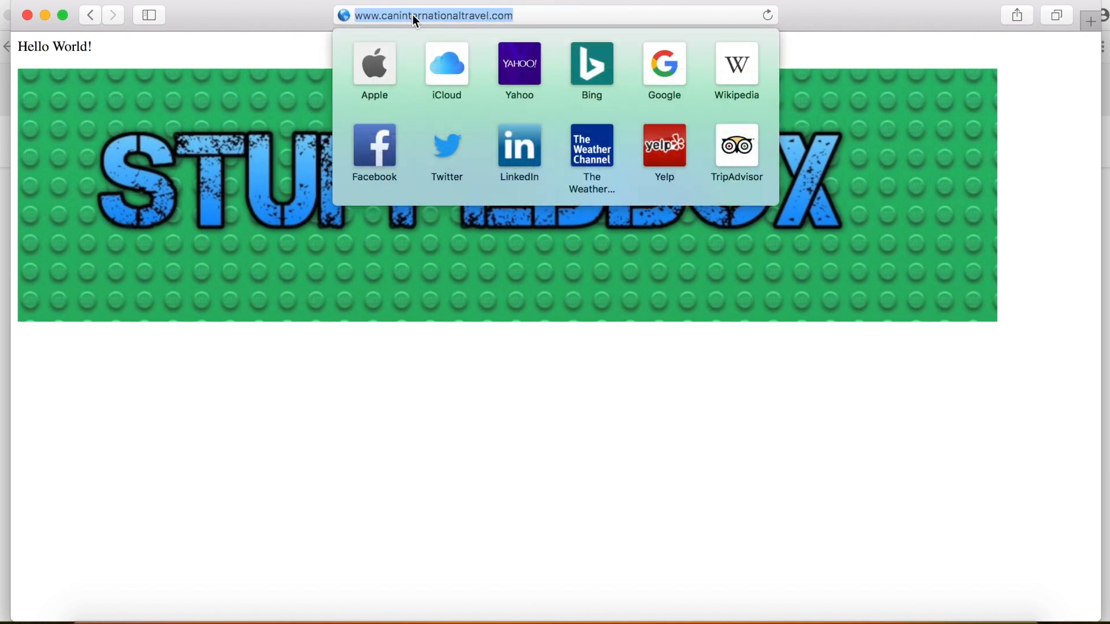